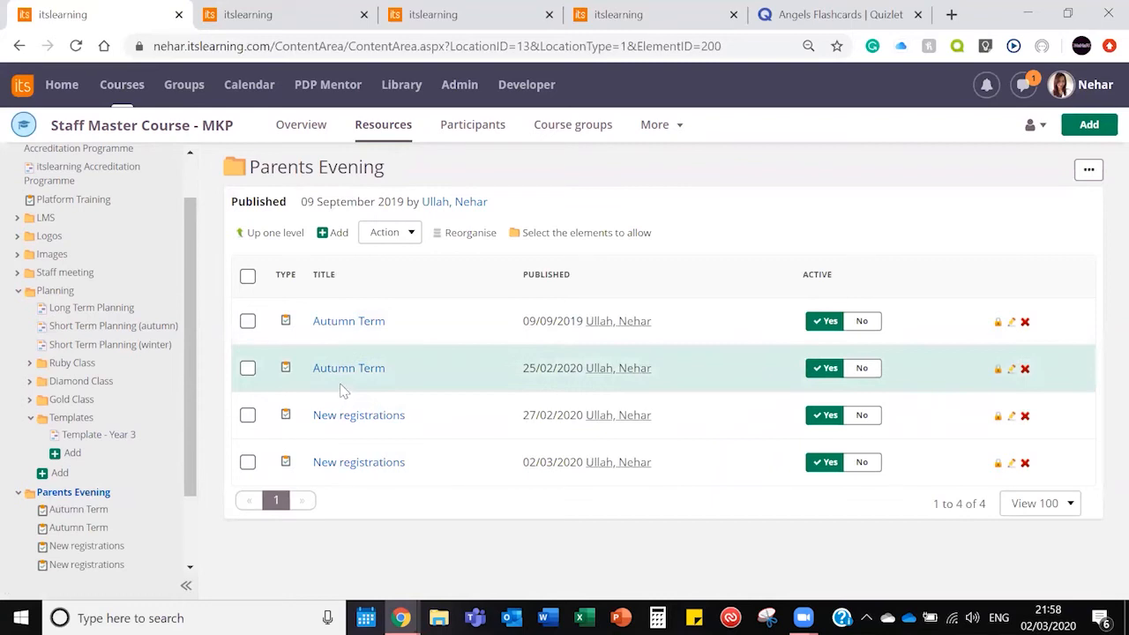
- Open the copied Autumn Term registration and review its unbooked Monday and Tuesday slots
click(348, 367)
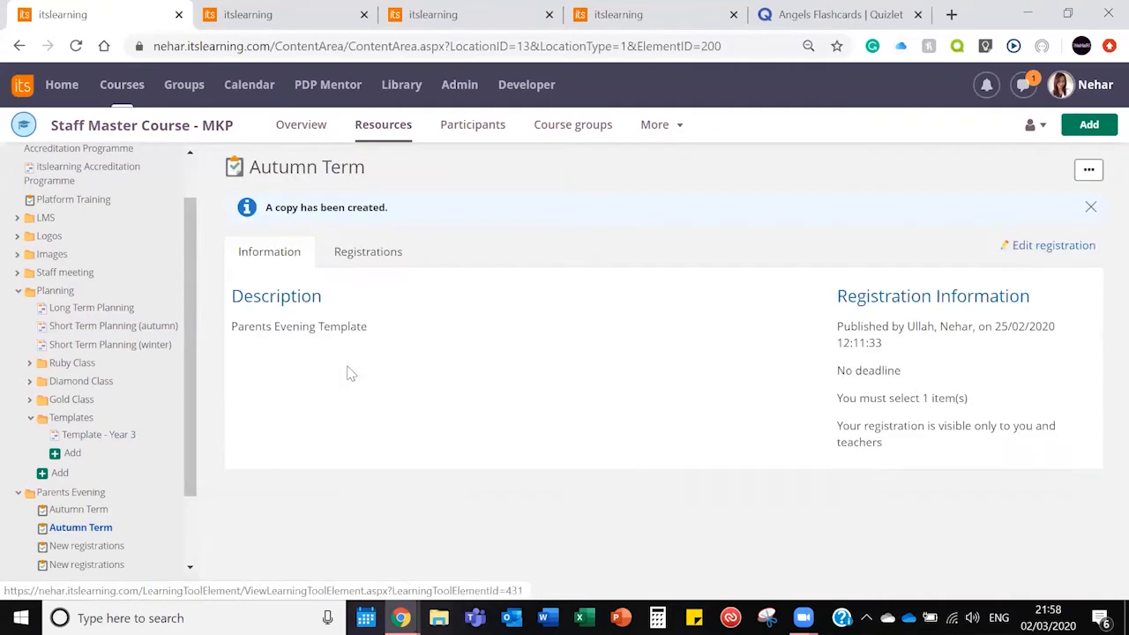
click(367, 251)
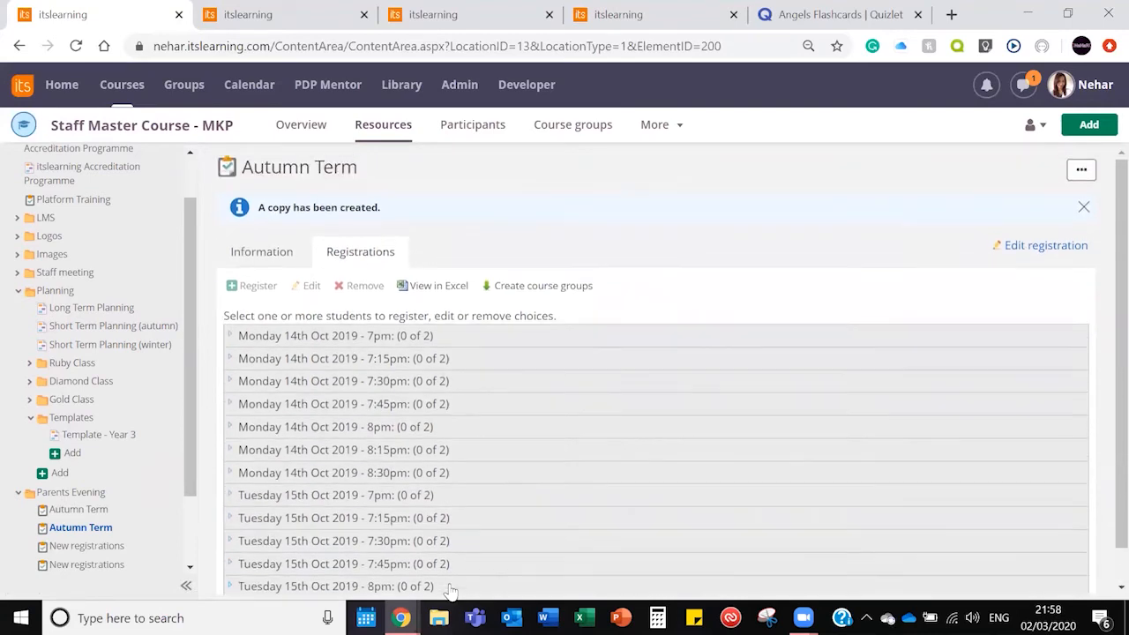
scroll(down, 3)
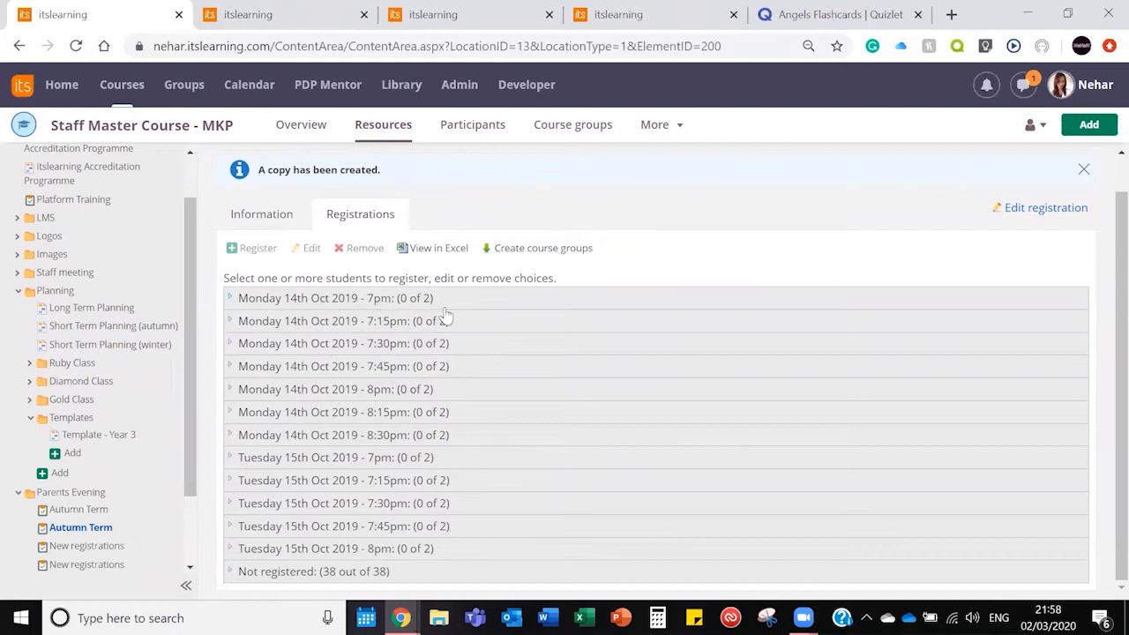
mouse_move(410, 351)
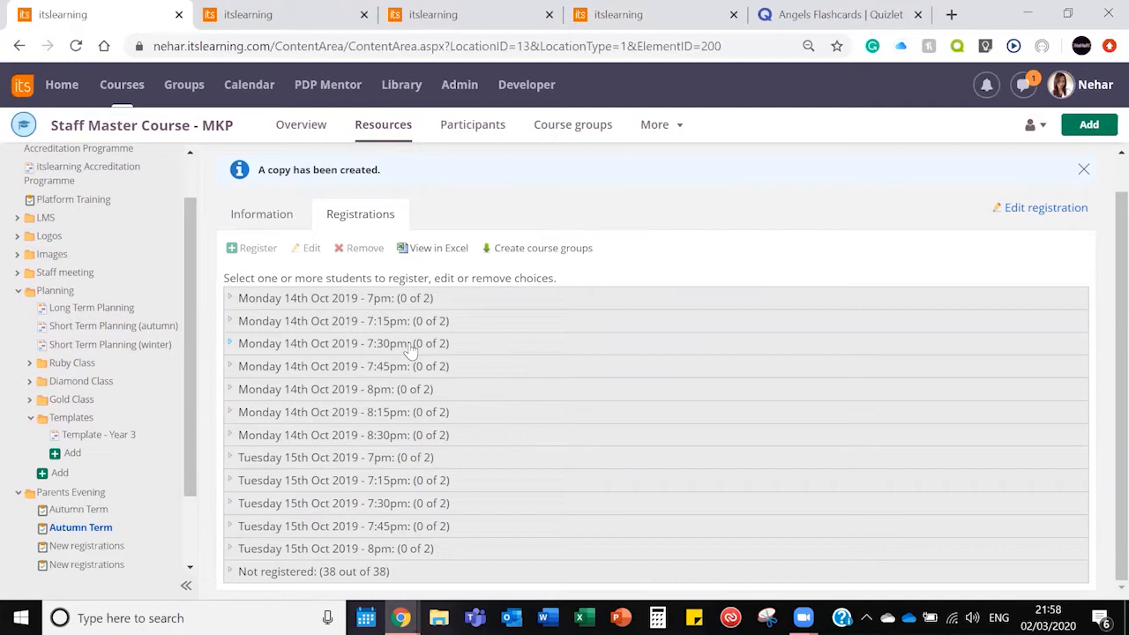
mouse_move(456, 347)
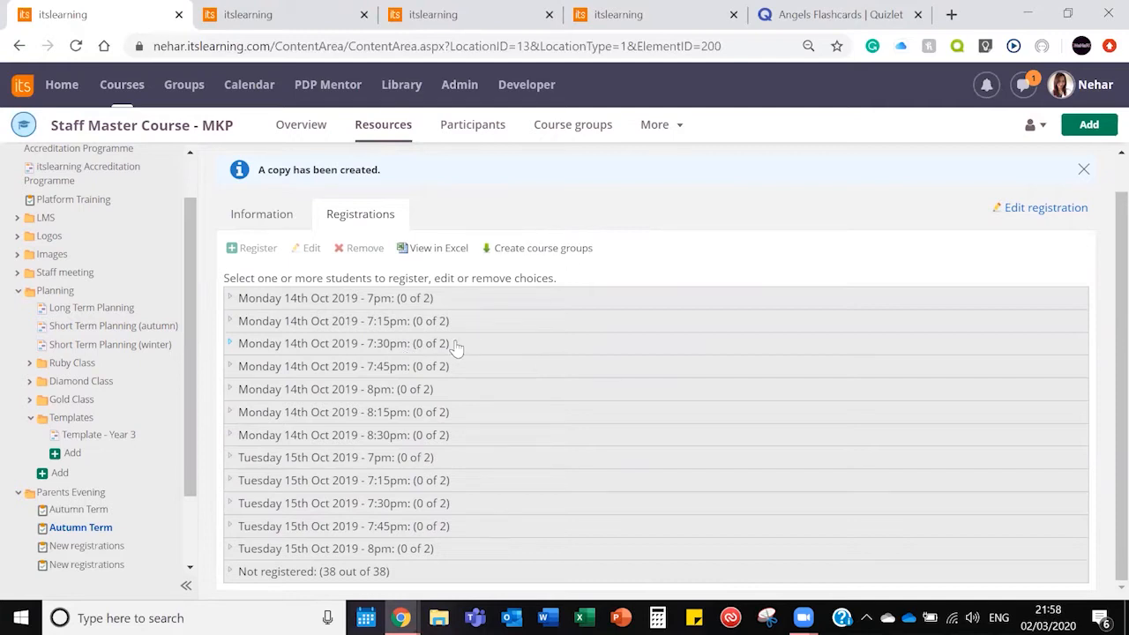
mouse_move(298, 305)
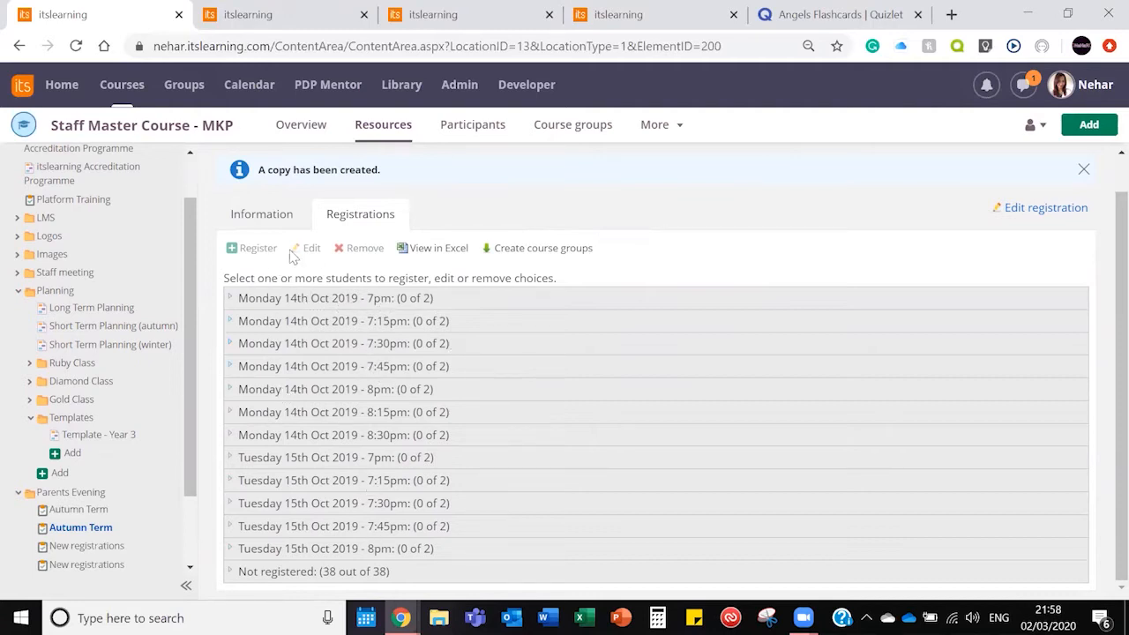
mouse_move(70, 493)
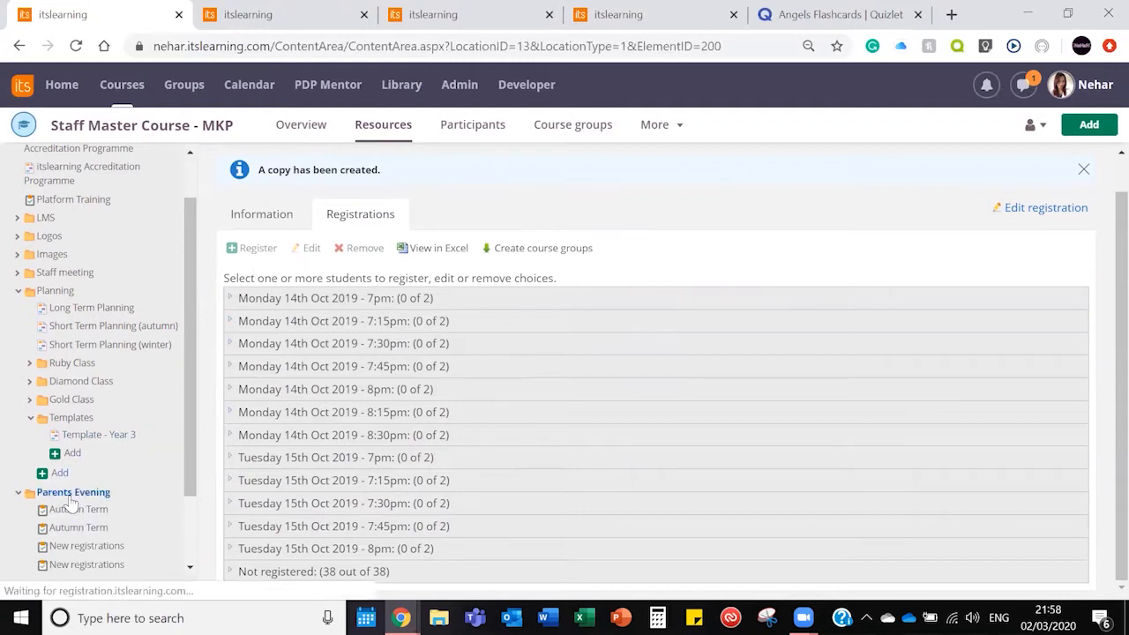
- Add a new registration in Parents Evening titled 'Parents Evening Spring 1'
click(73, 492)
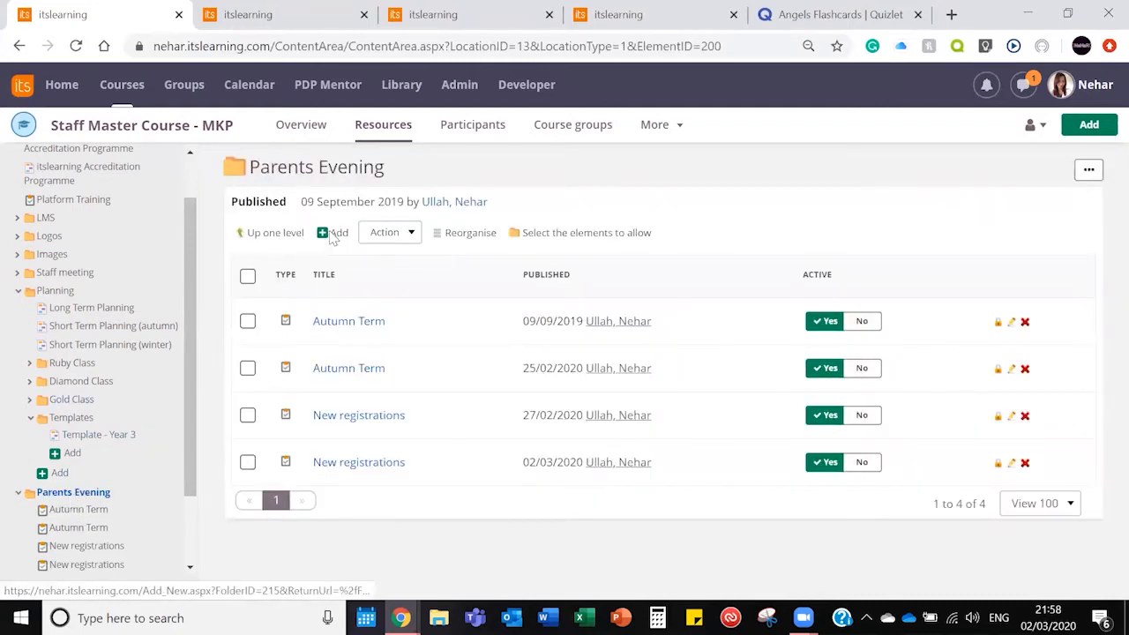
click(338, 233)
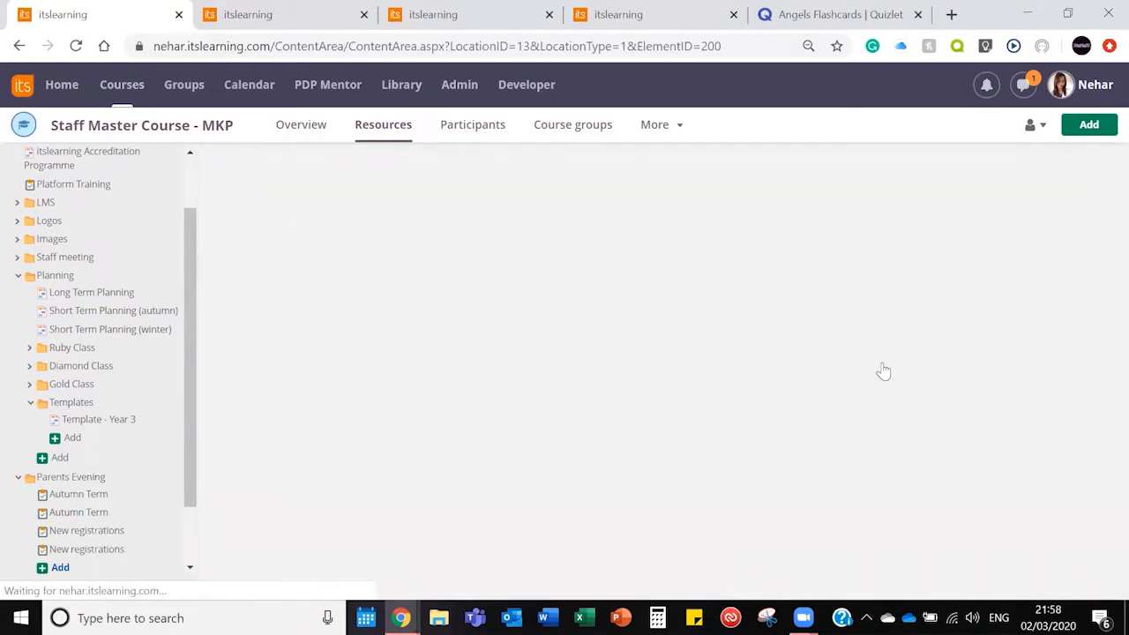
click(86, 530)
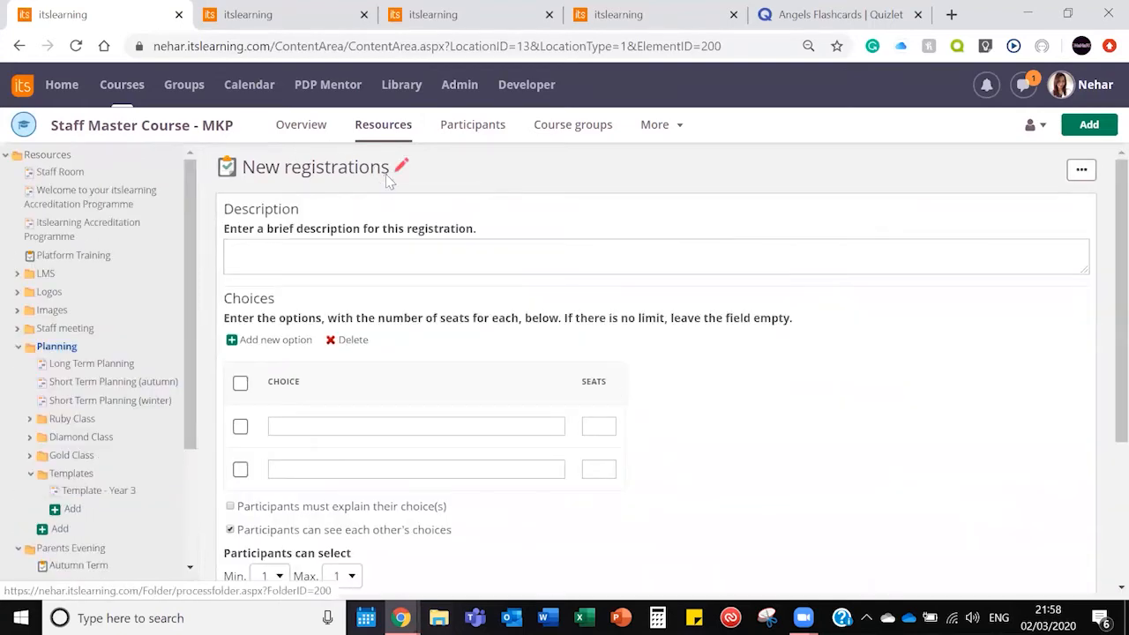
text(Parents Evening Spring 1)
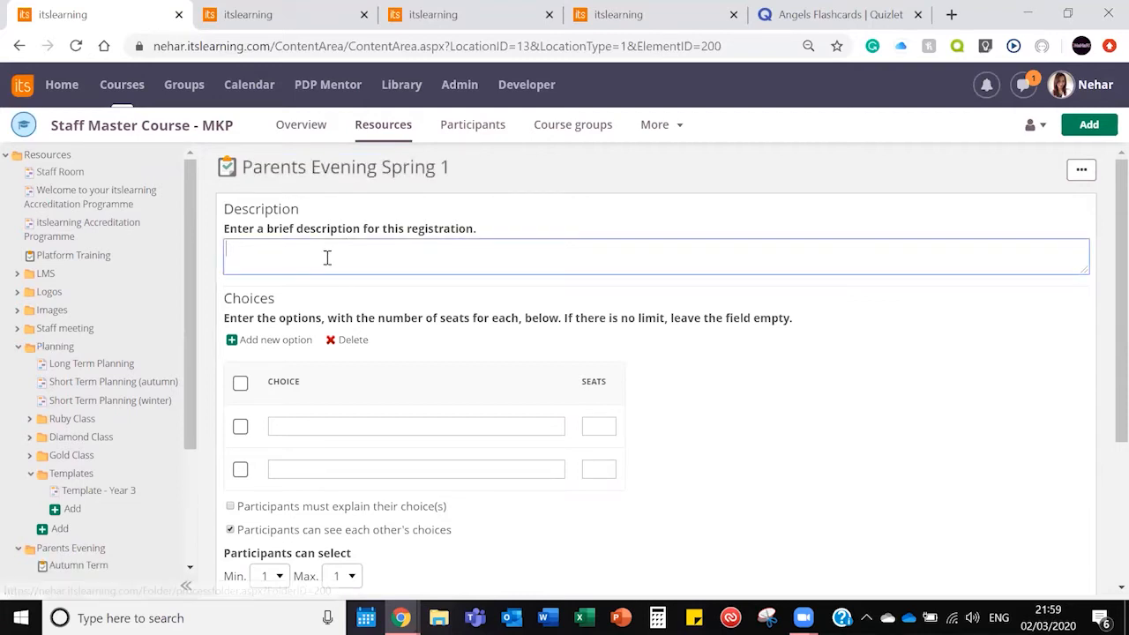
text(P()
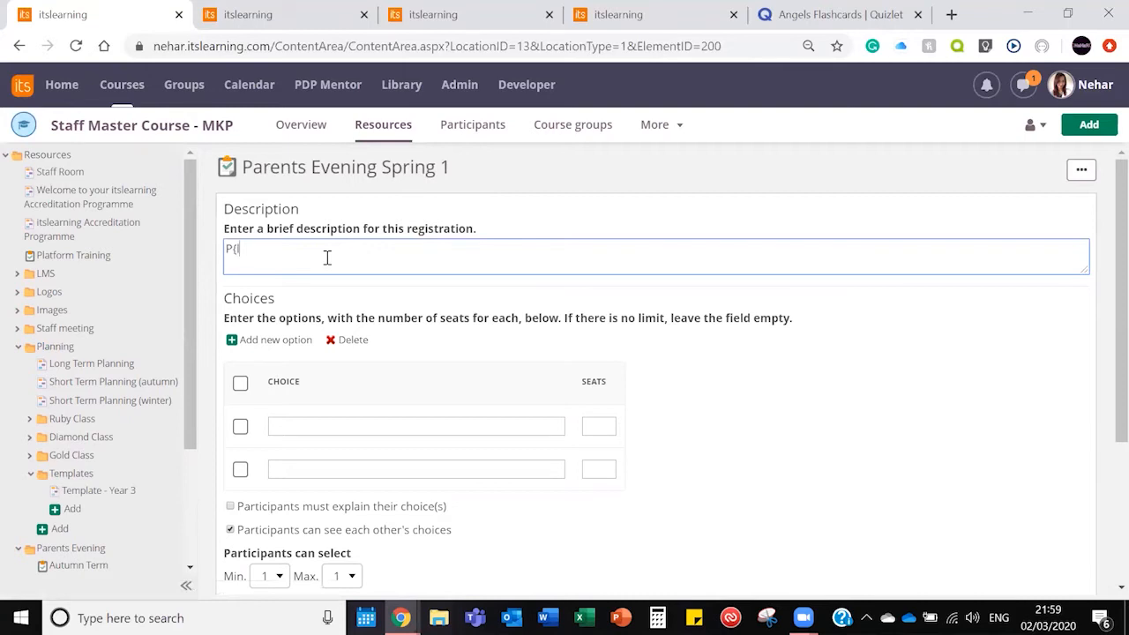
- Give it the description 'Please select your slot for parents evening'
text(Please select)
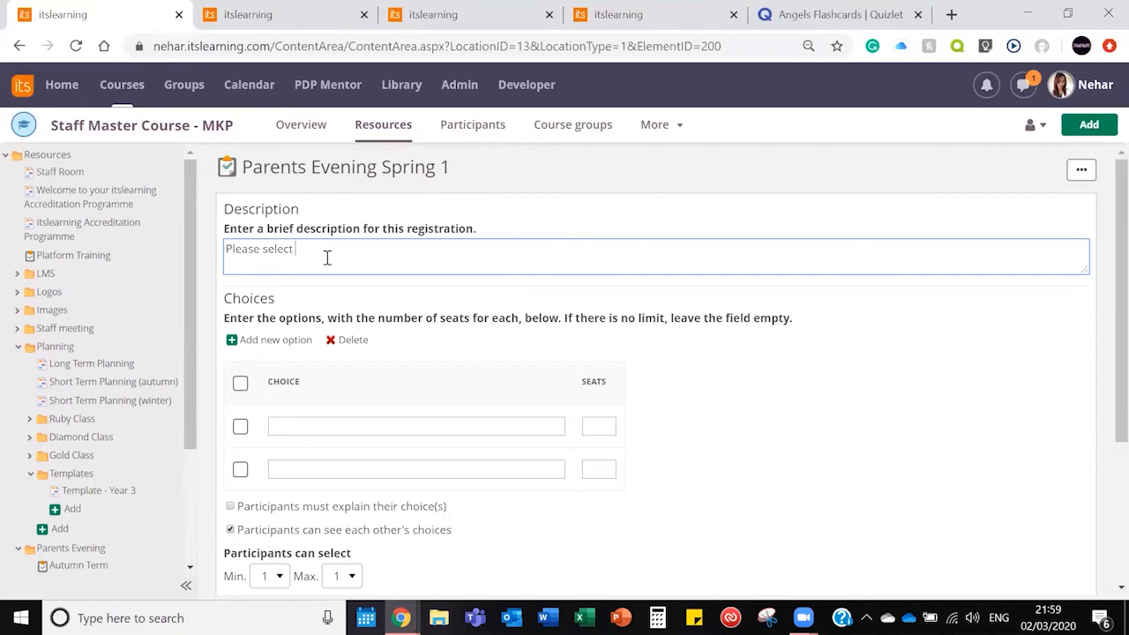
text(your slot)
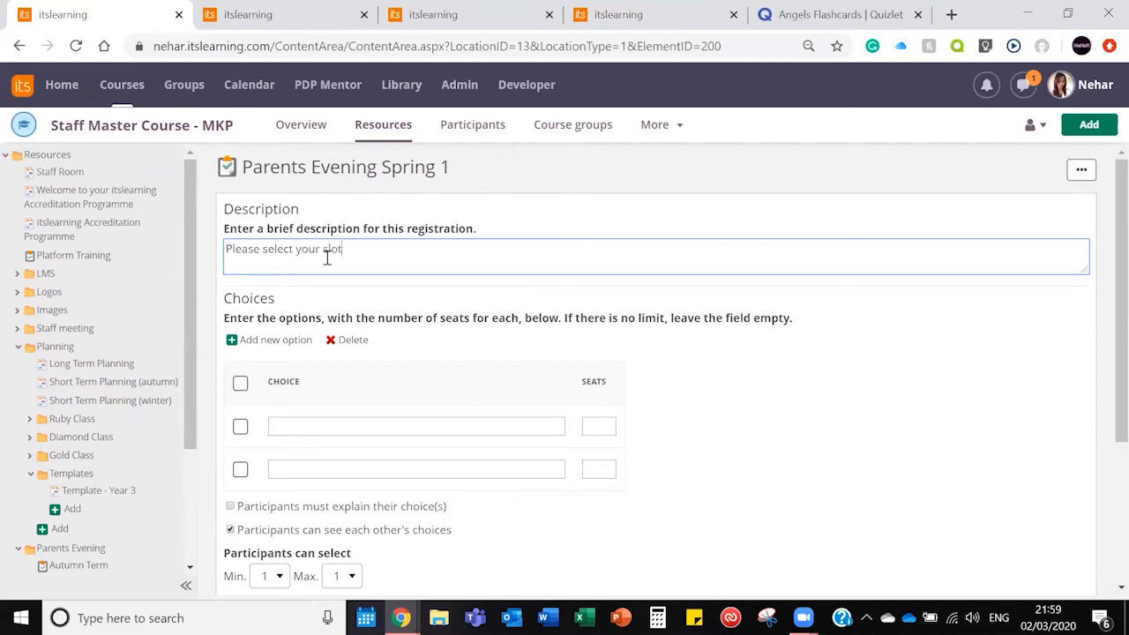
text(for parents e)
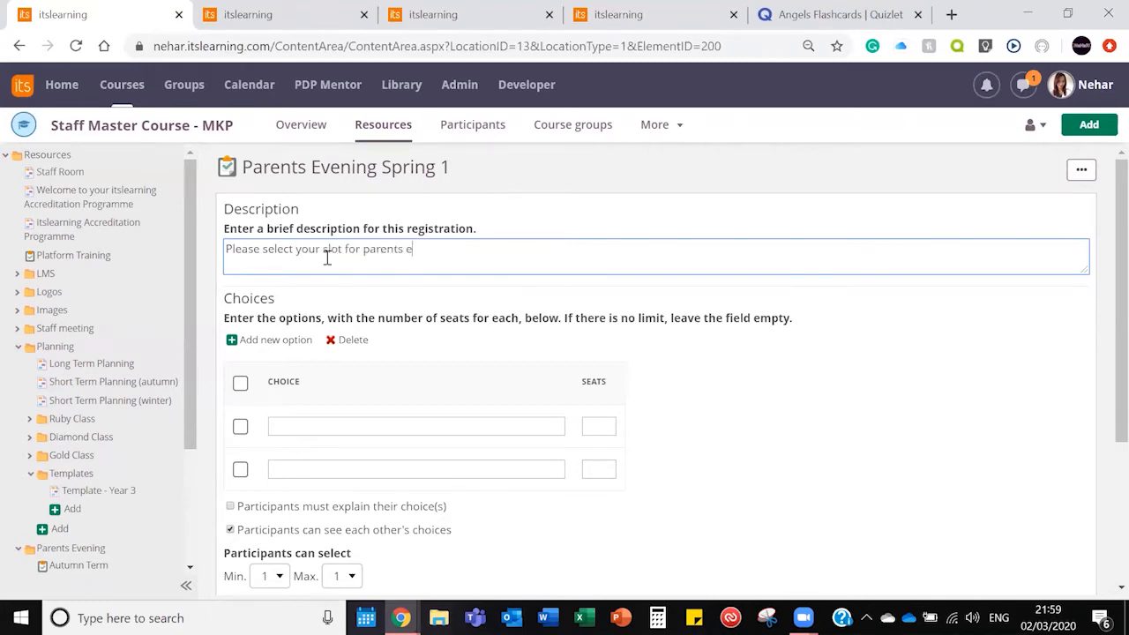
text(vening)
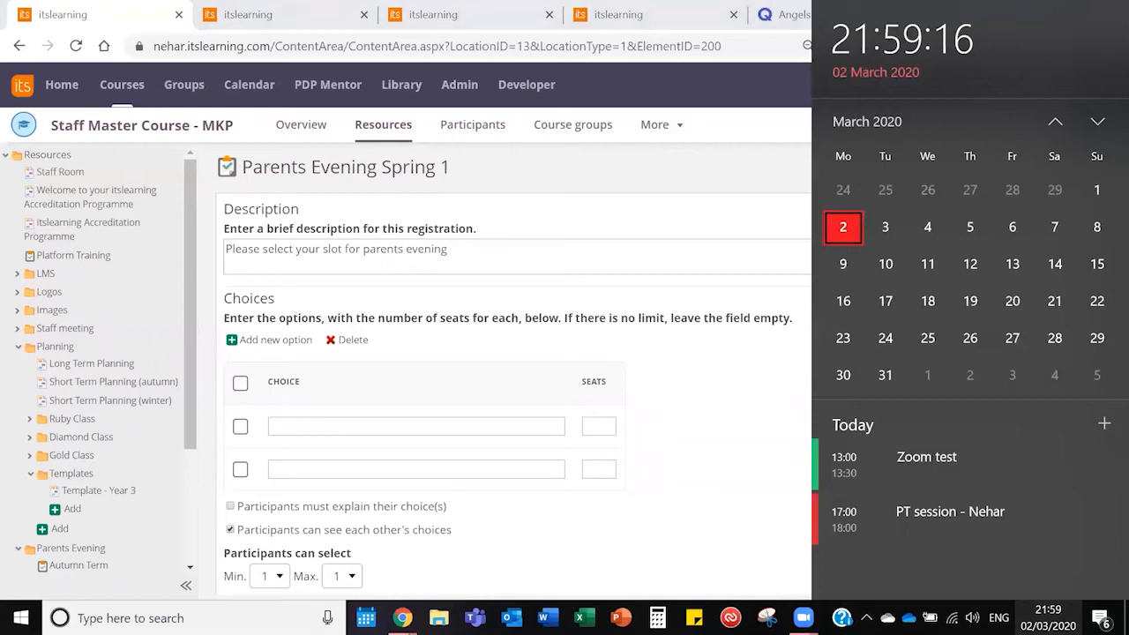
click(415, 426)
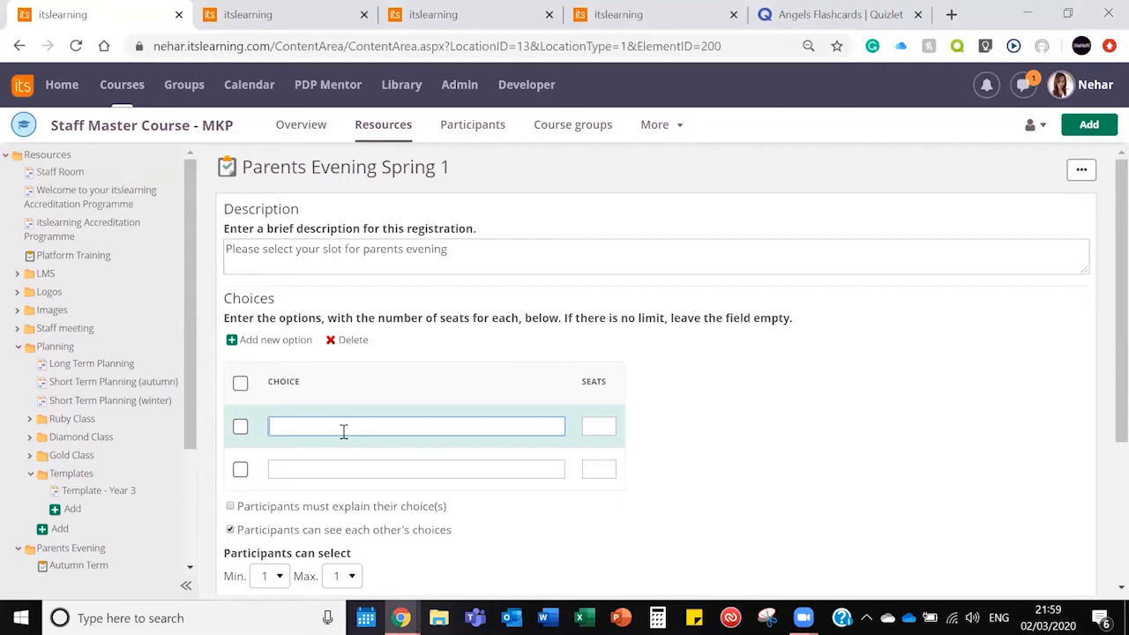
- Enter 1st April choices at 17:30, 17:45 and 18:00, each with one seat
text(1st April)
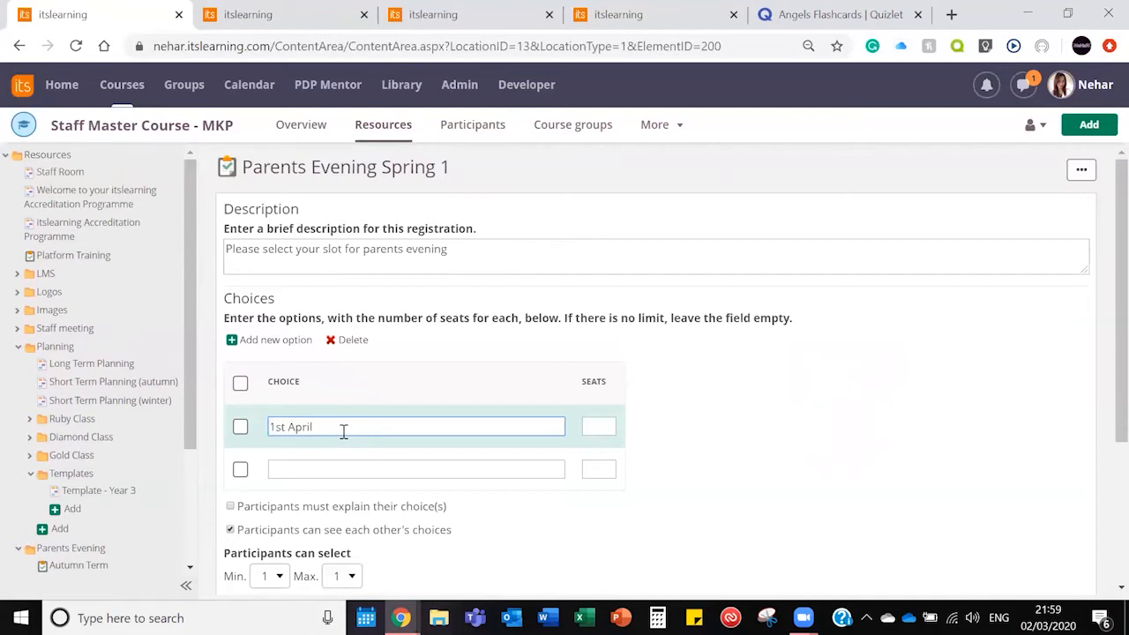
text(-)
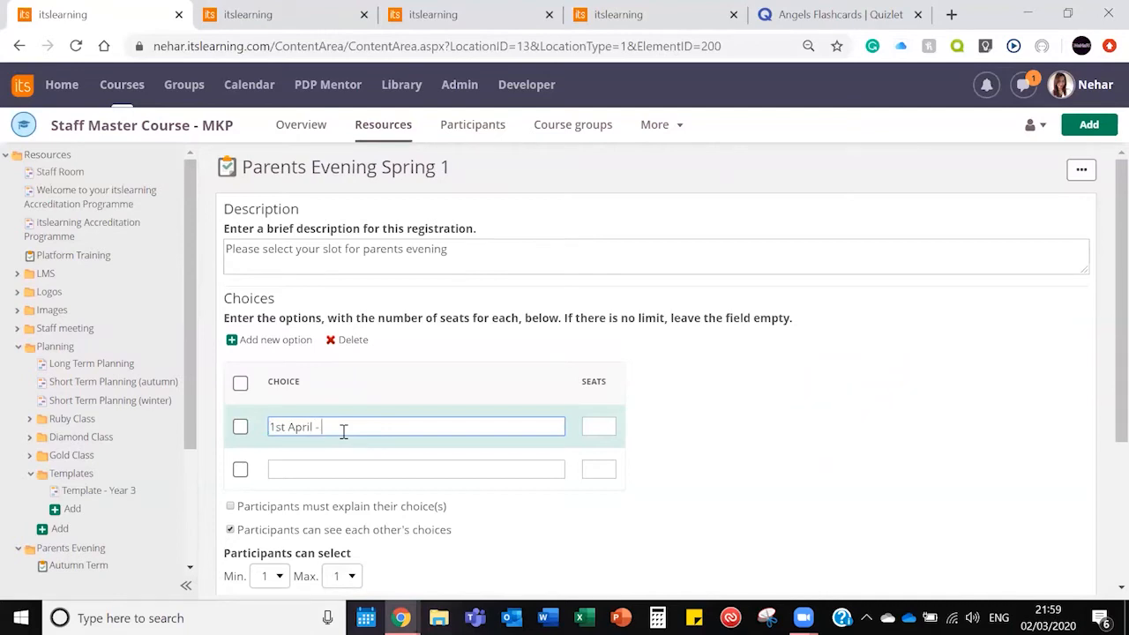
text(17)
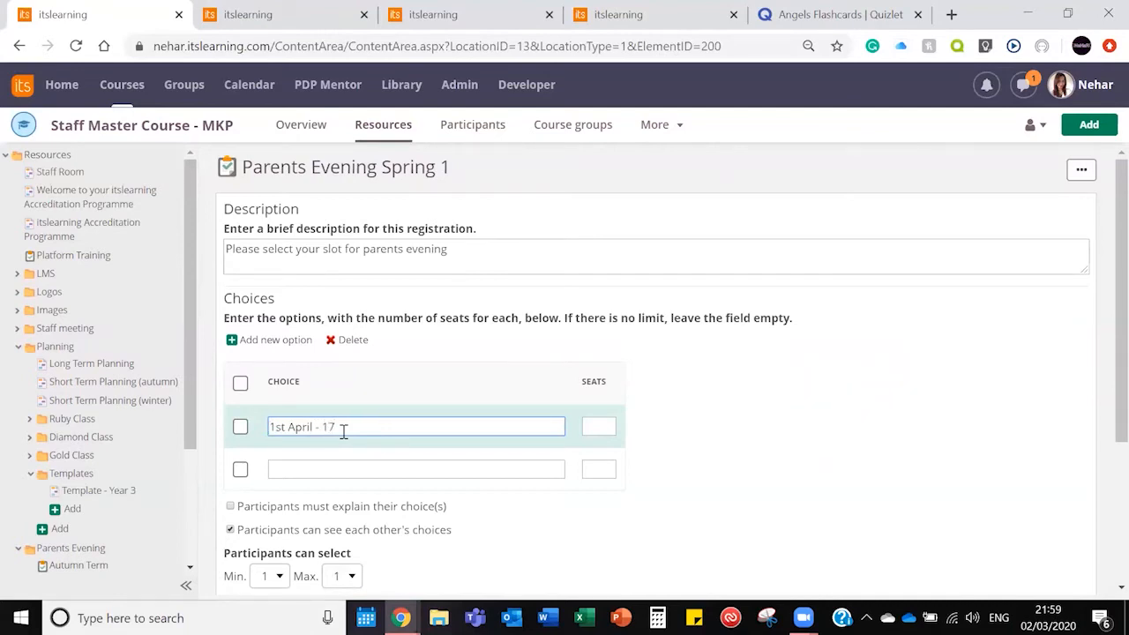
text(@30)
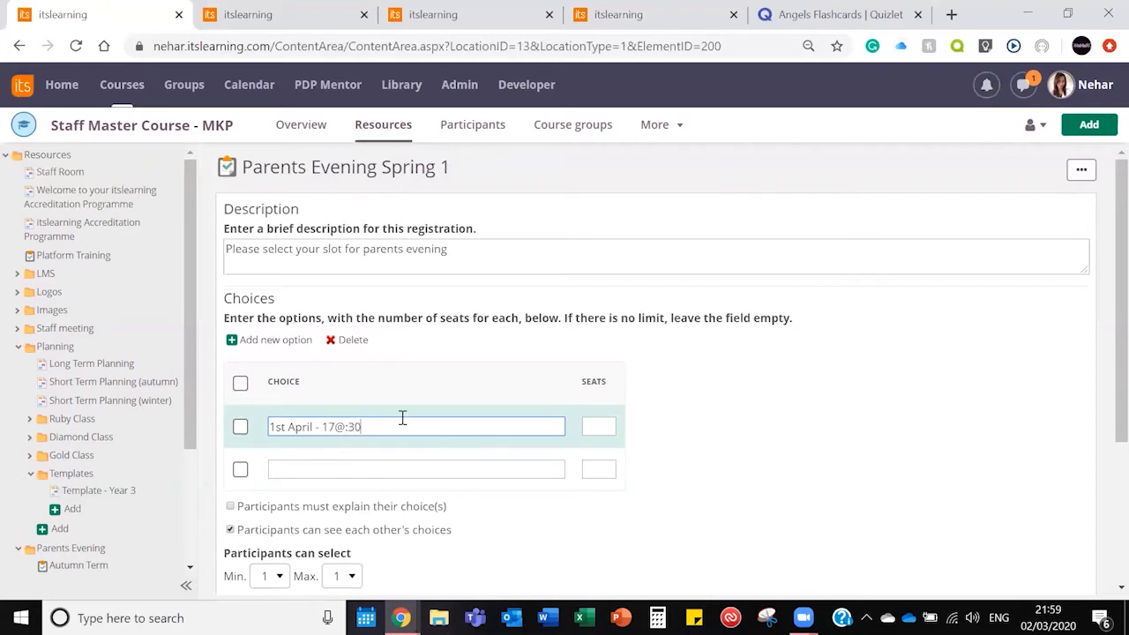
key(Backspace)
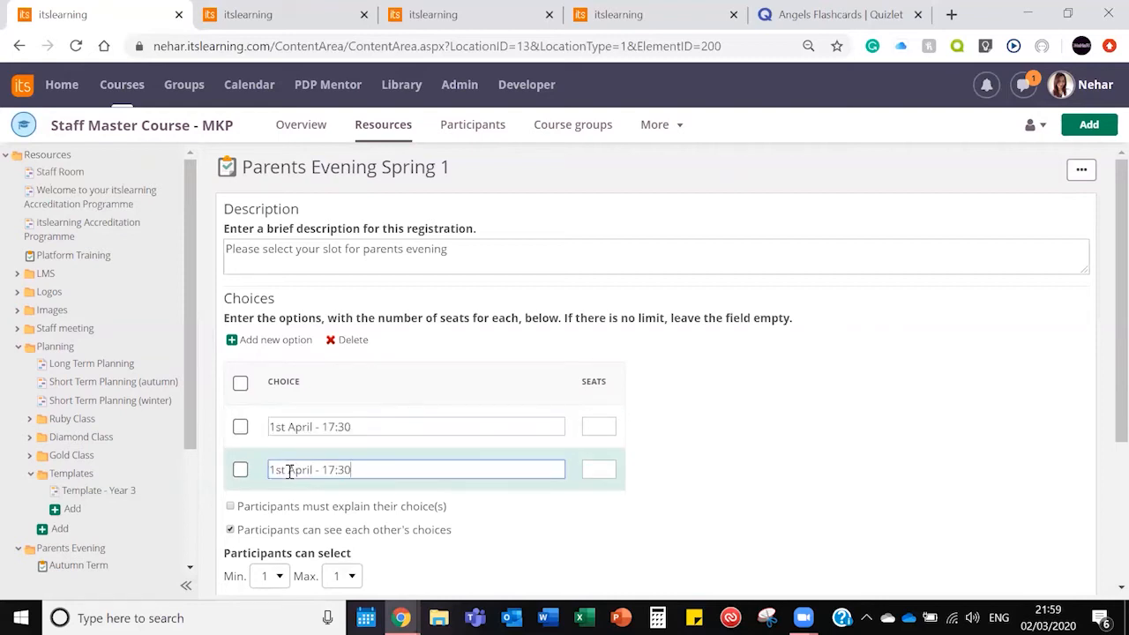
key(Backspace)
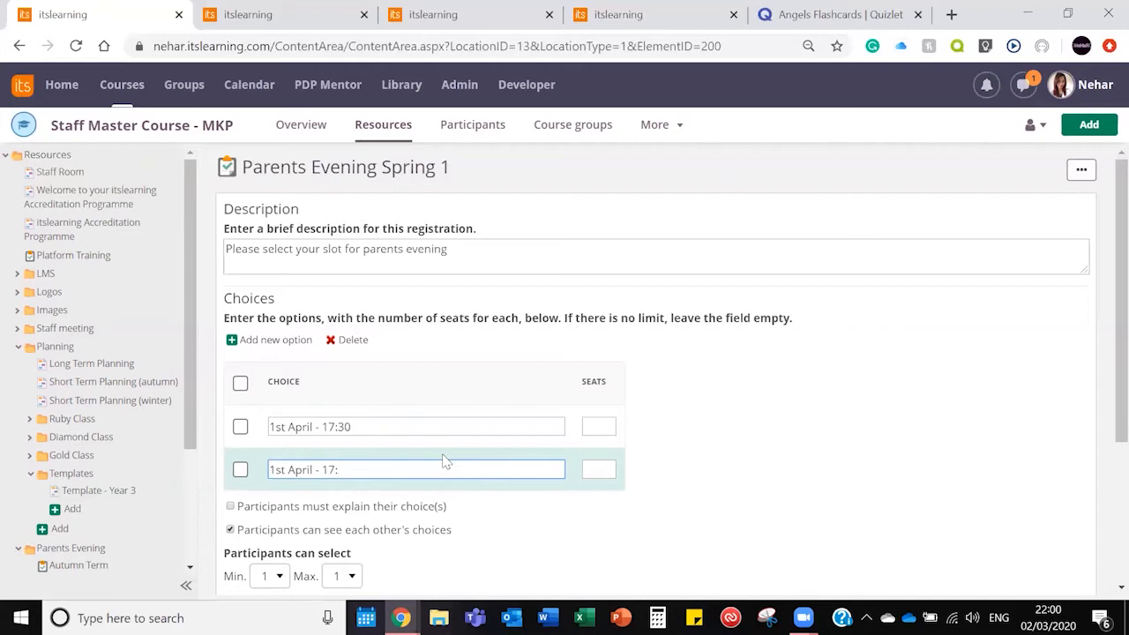
text(45)
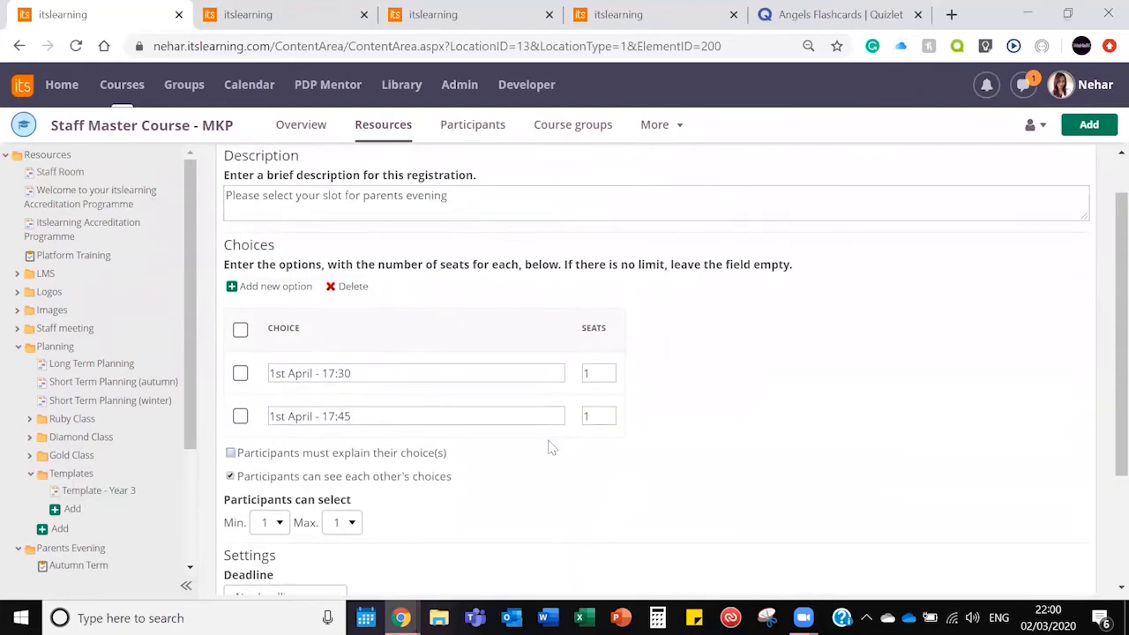
click(276, 286)
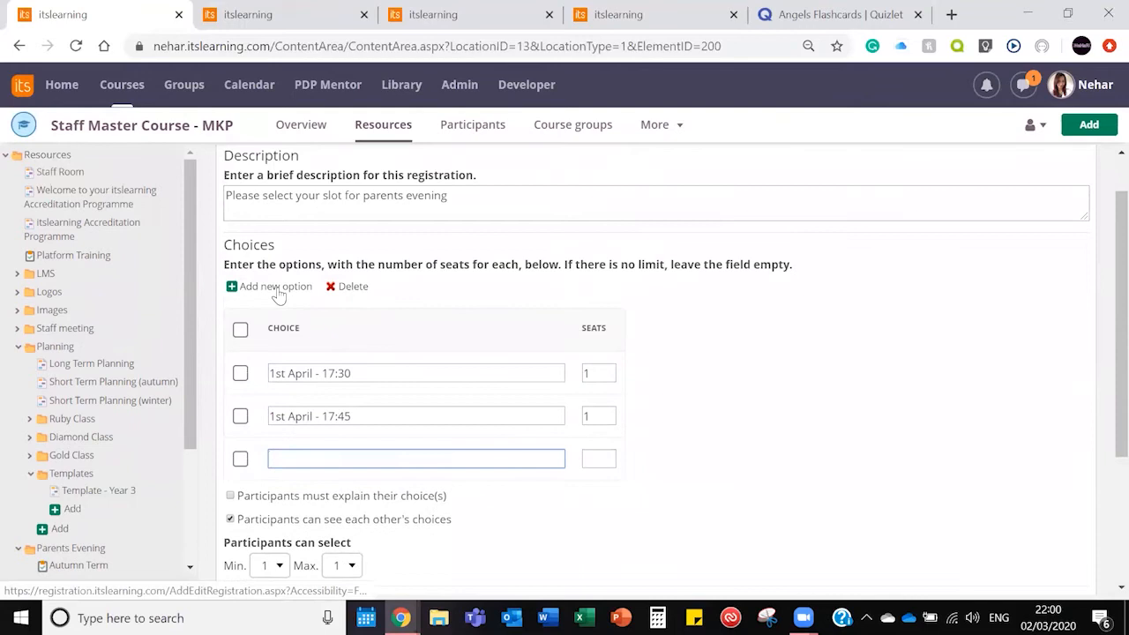
text(1st April - 17:30)
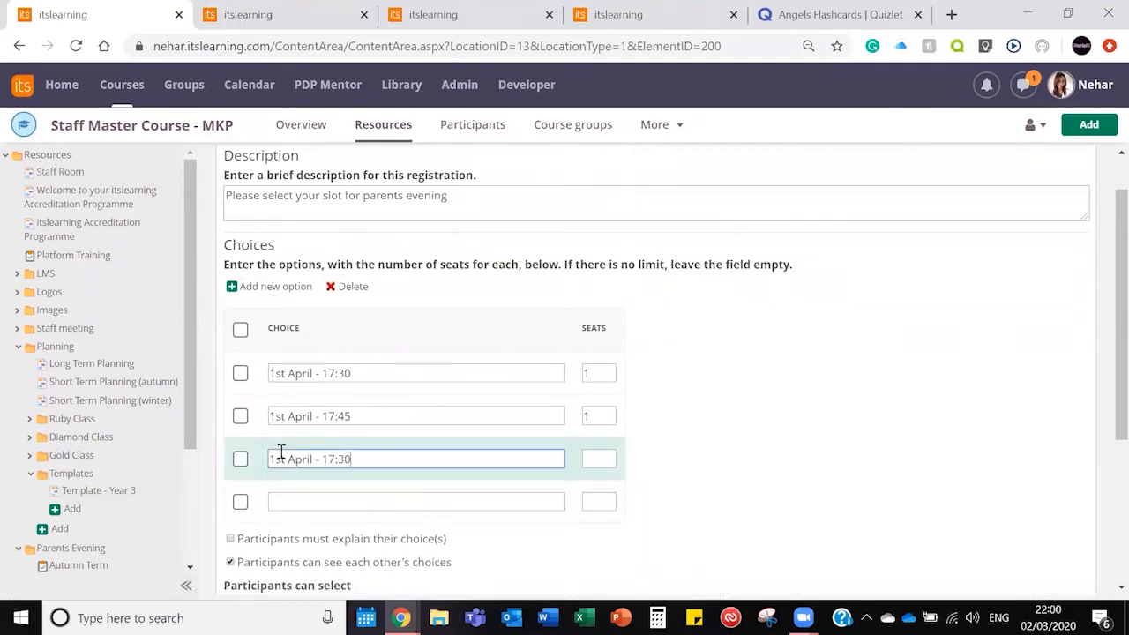
key(Backspace)
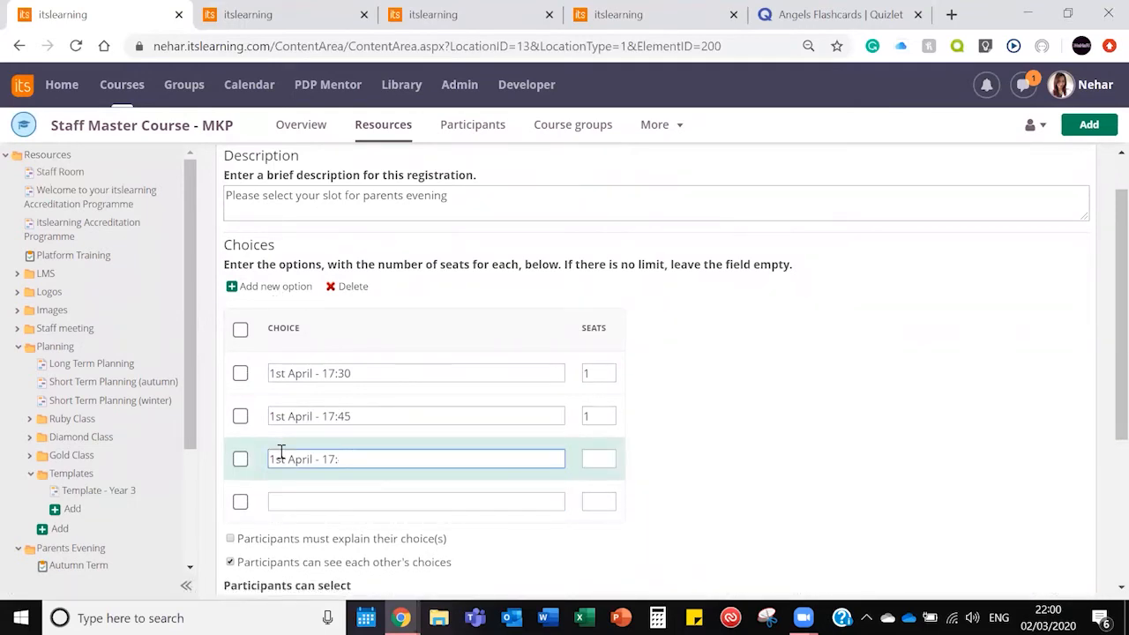
key(Backspace)
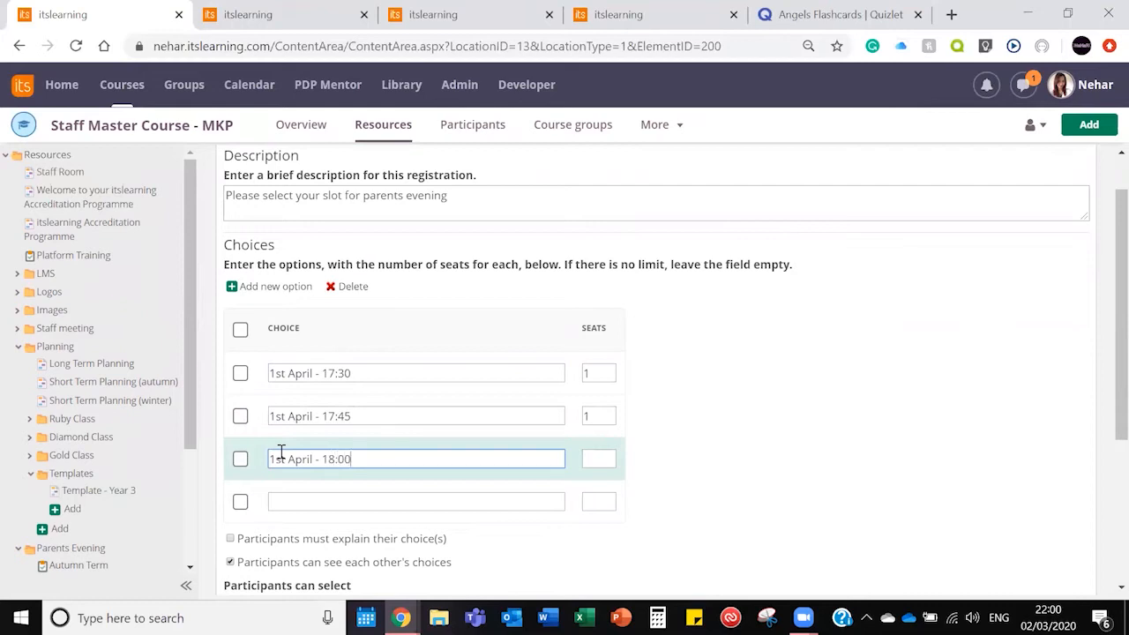
click(599, 458)
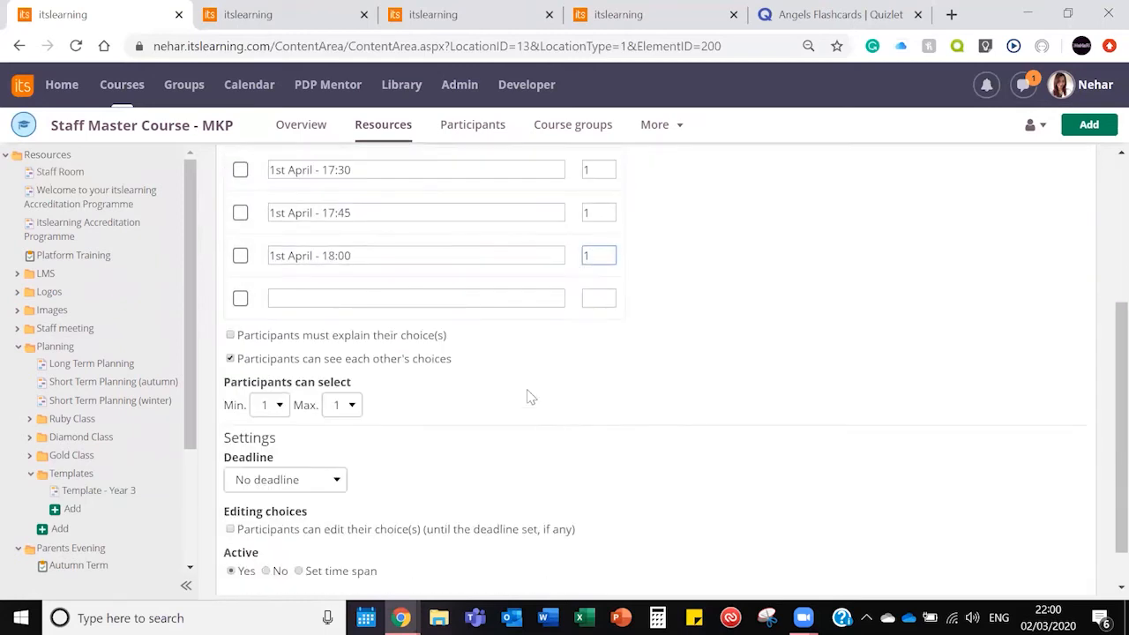
- Set a specific deadline of 31/03/2020 16:00 and let participants edit their choices
scroll(down, 3)
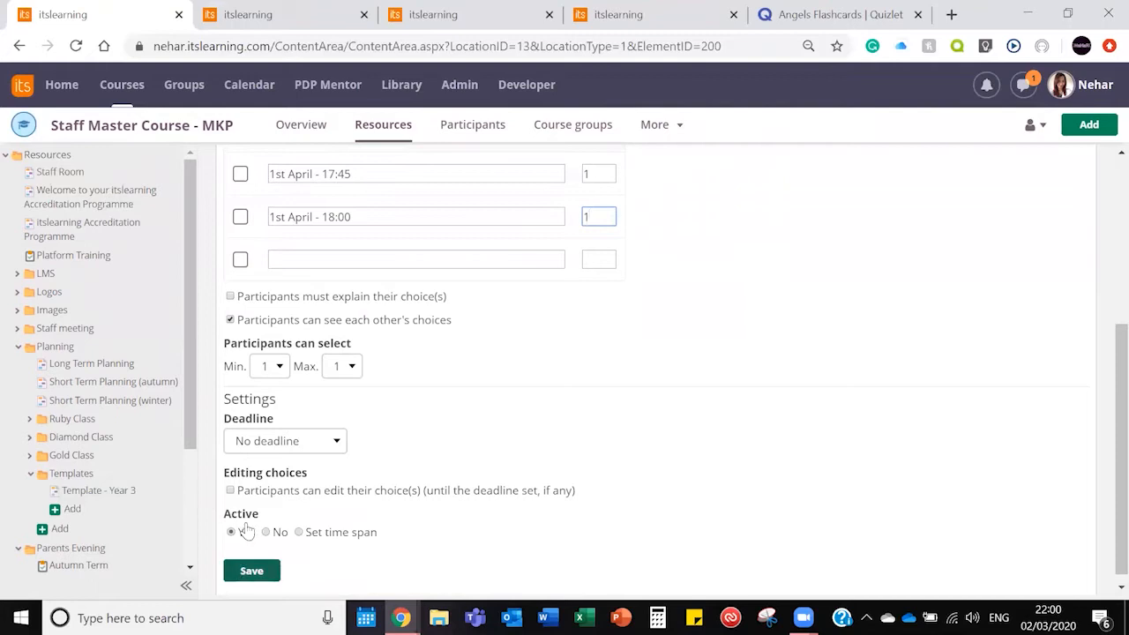
click(284, 440)
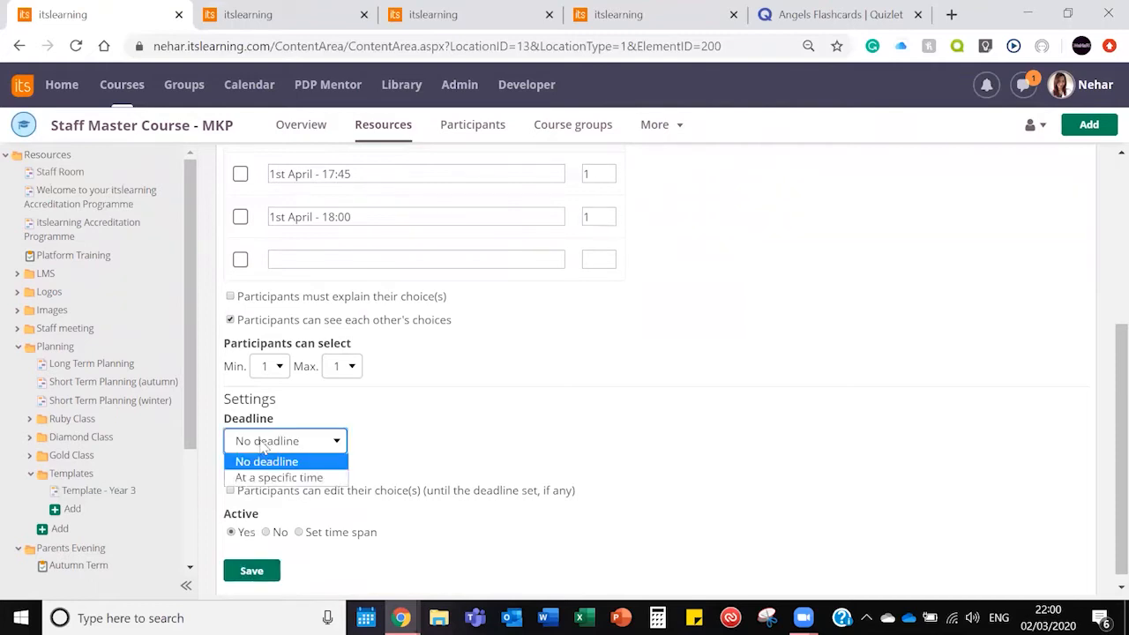
click(280, 477)
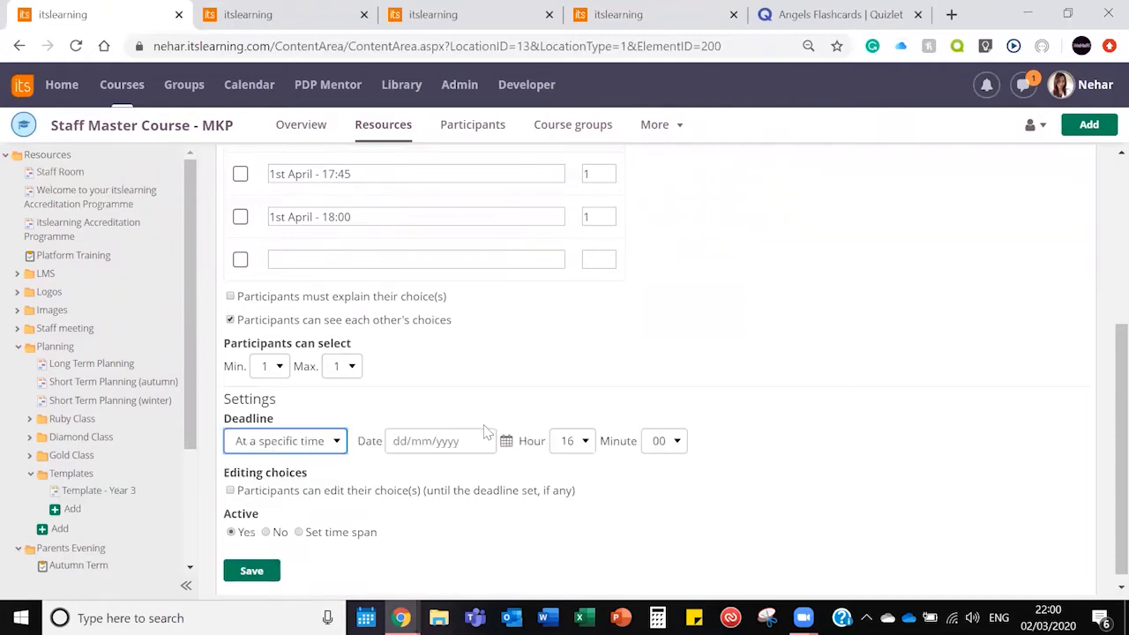
click(439, 441)
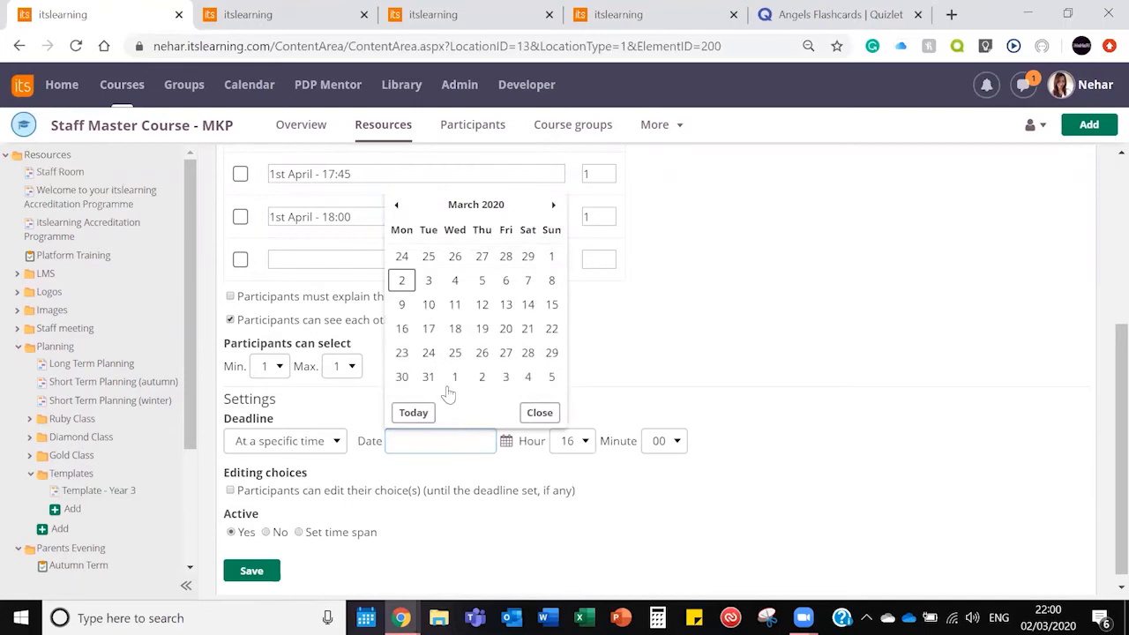
click(428, 377)
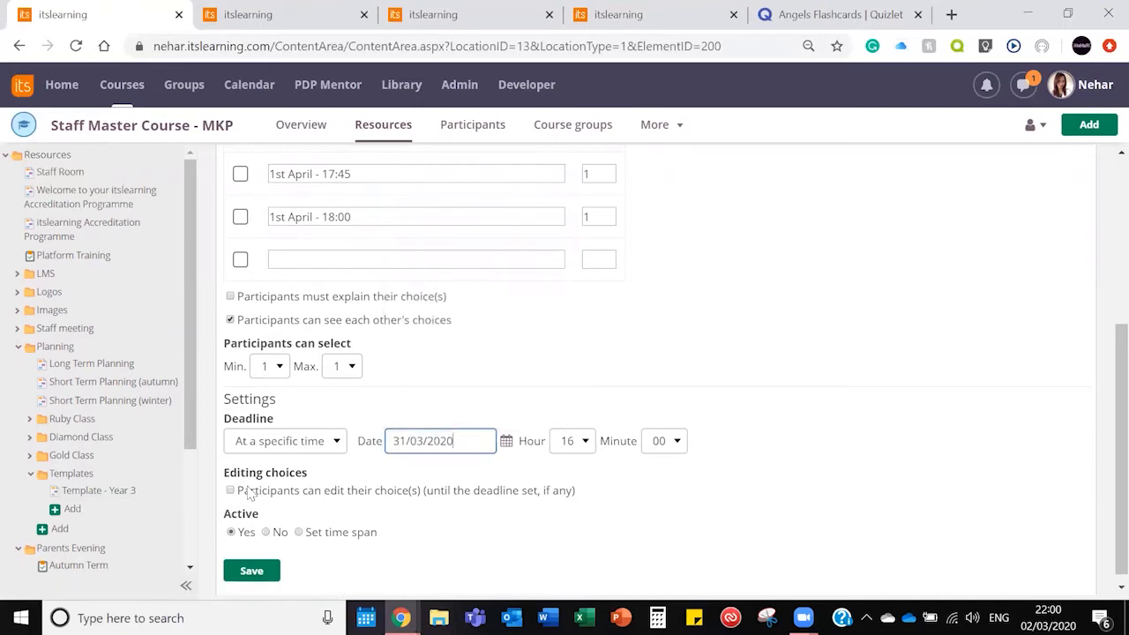
click(230, 489)
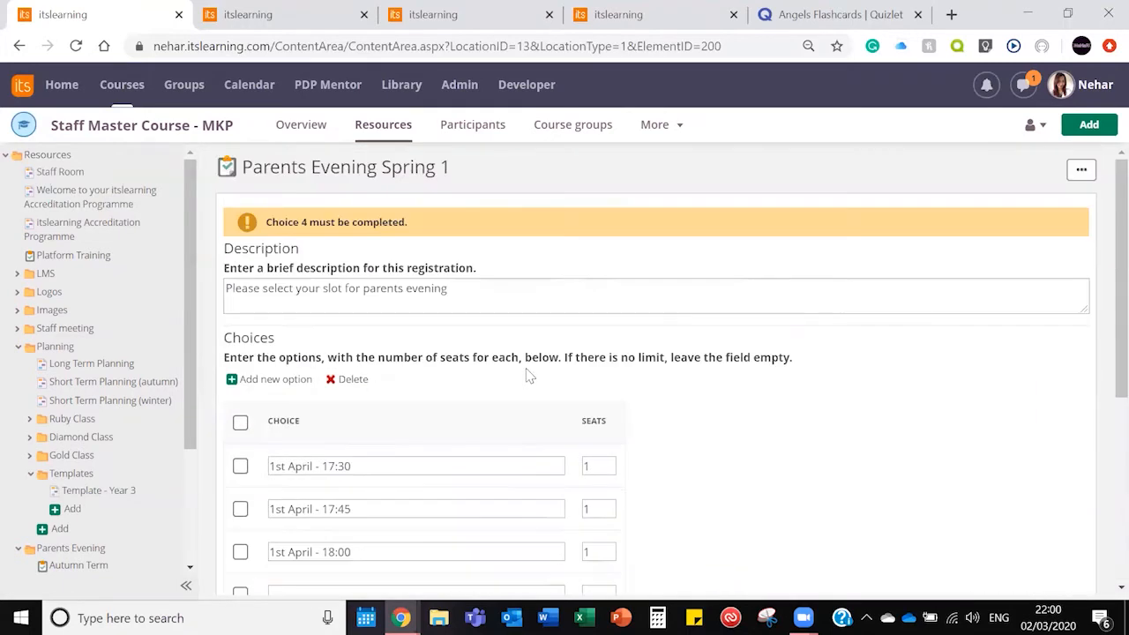
- Fill the fourth choice with '1st April - 18:15' and one seat
scroll(down, 3)
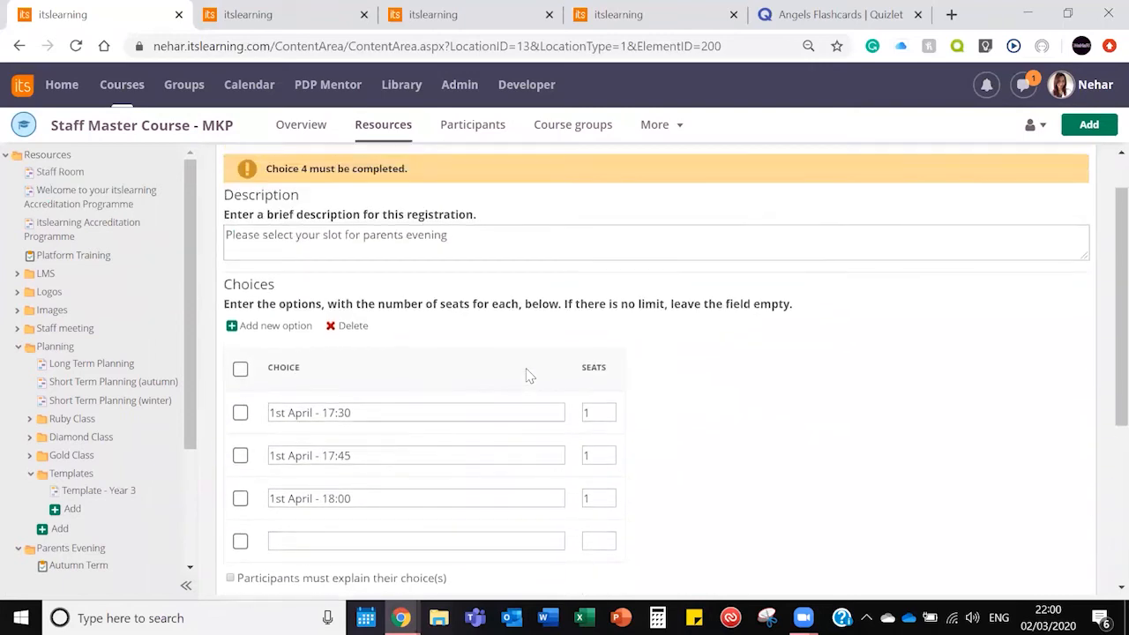
mouse_move(351, 348)
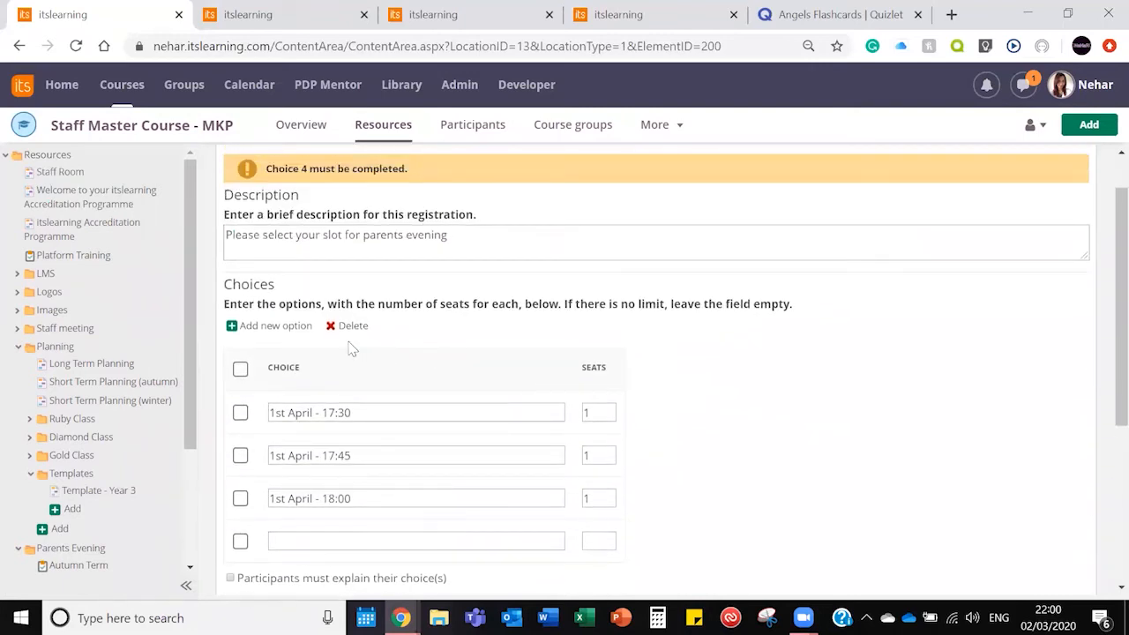
click(415, 540)
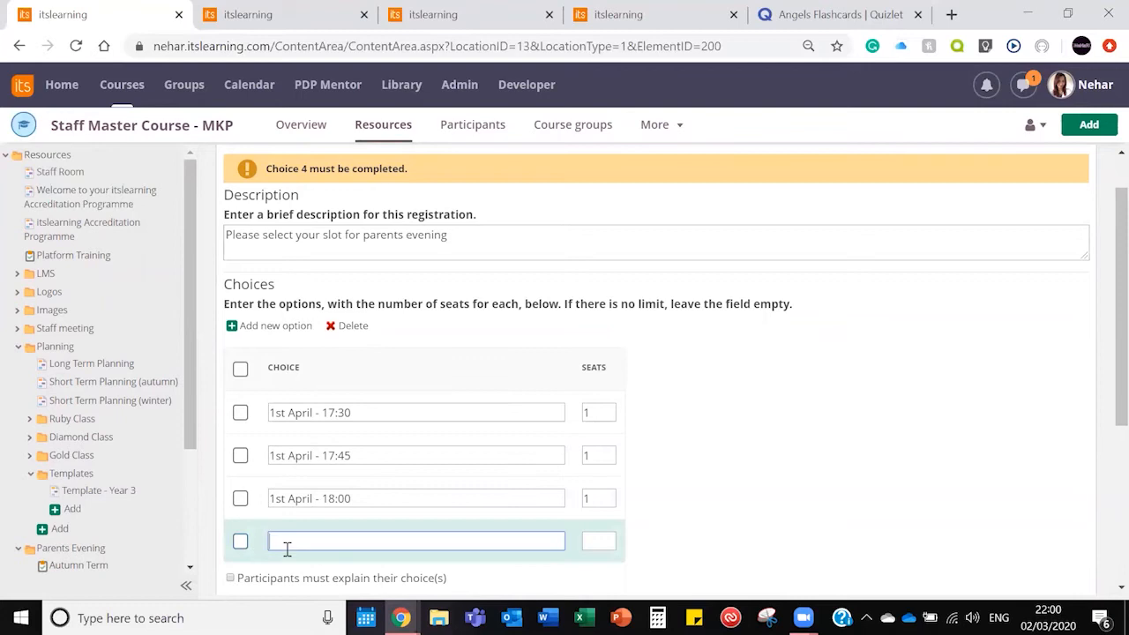
text(1st April - 17:)
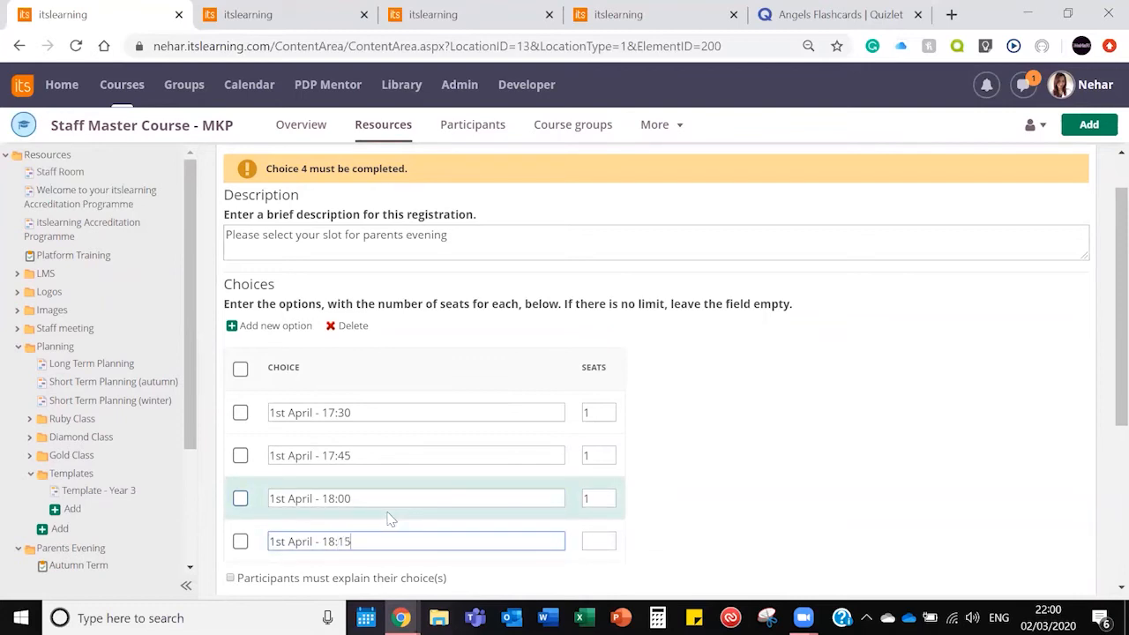
scroll(down, 3)
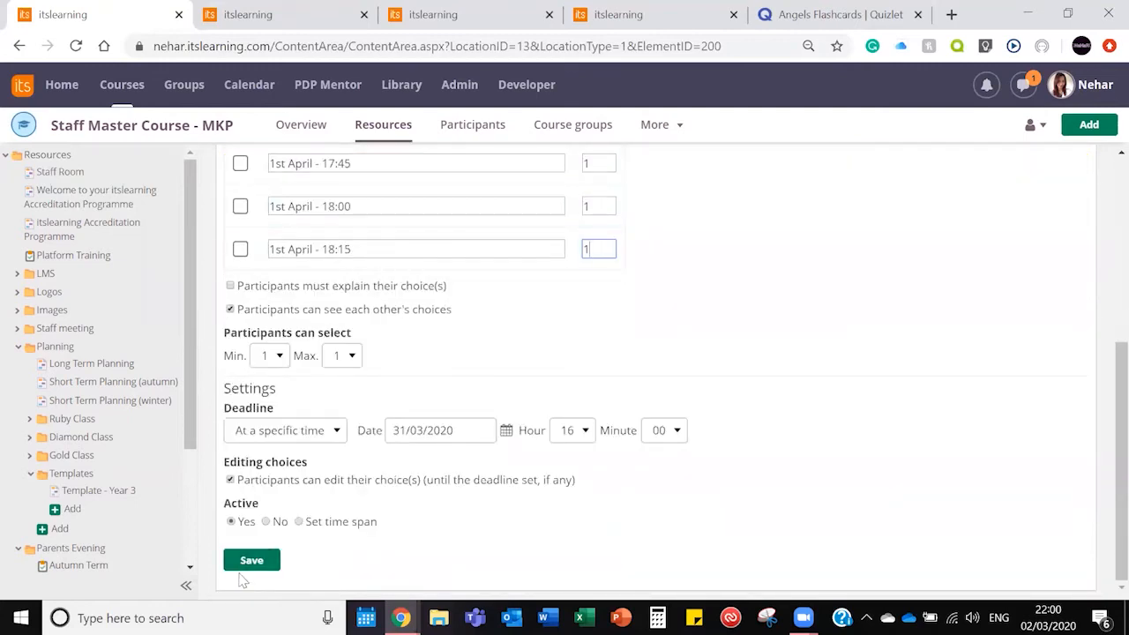
- Save Parents Evening Spring 1 and copy it into Holly Class > Parents > Parents Evening
click(251, 560)
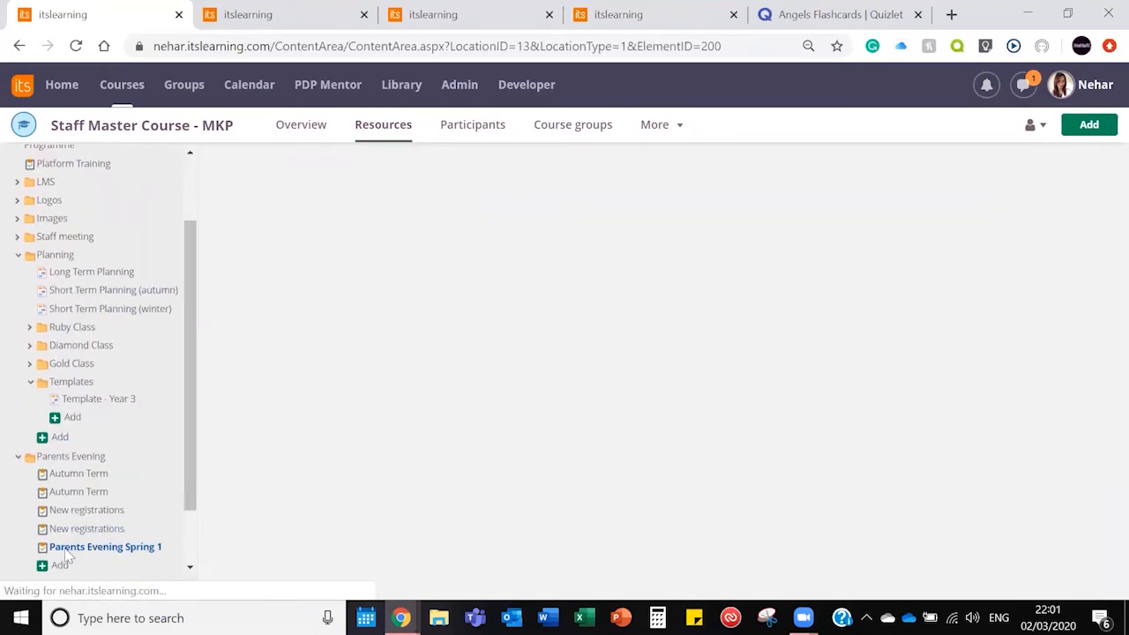
click(105, 547)
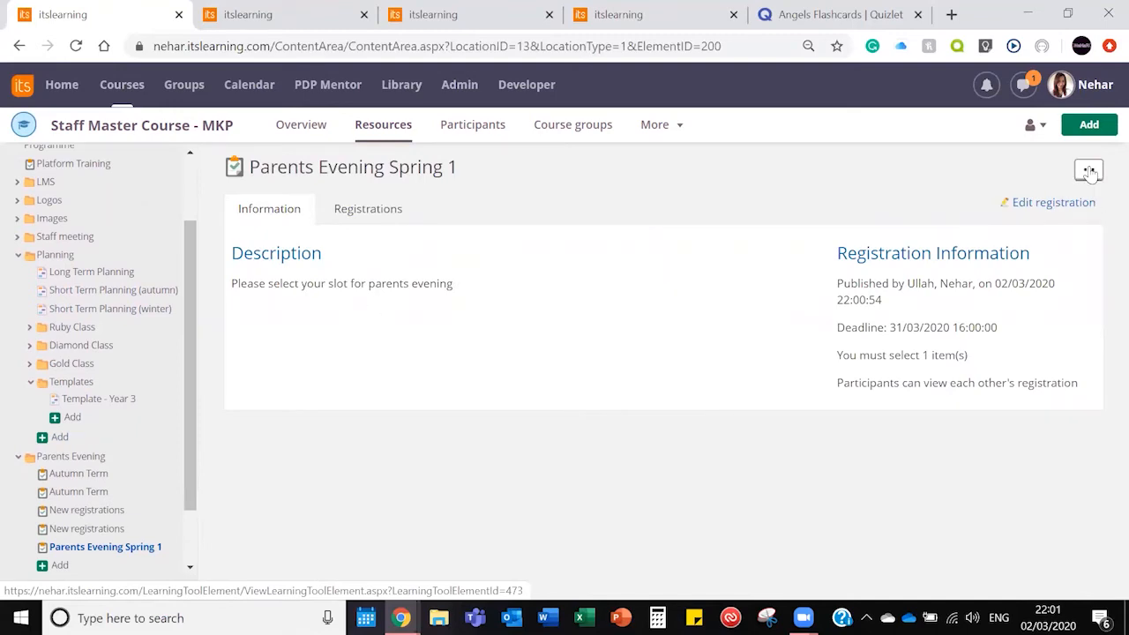
click(1089, 169)
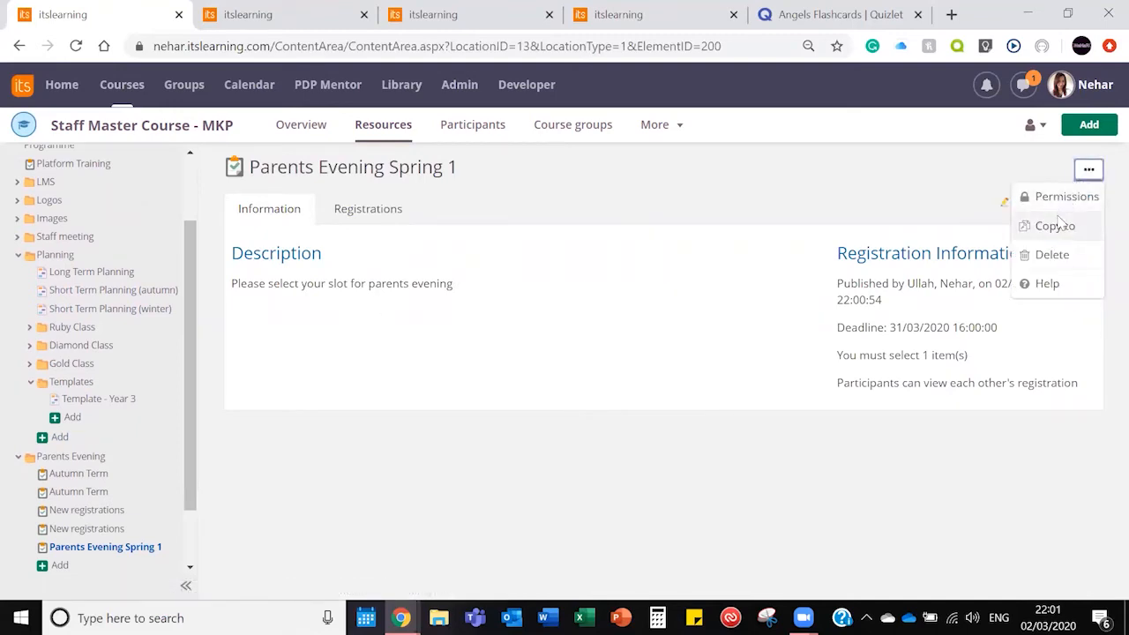
click(1055, 225)
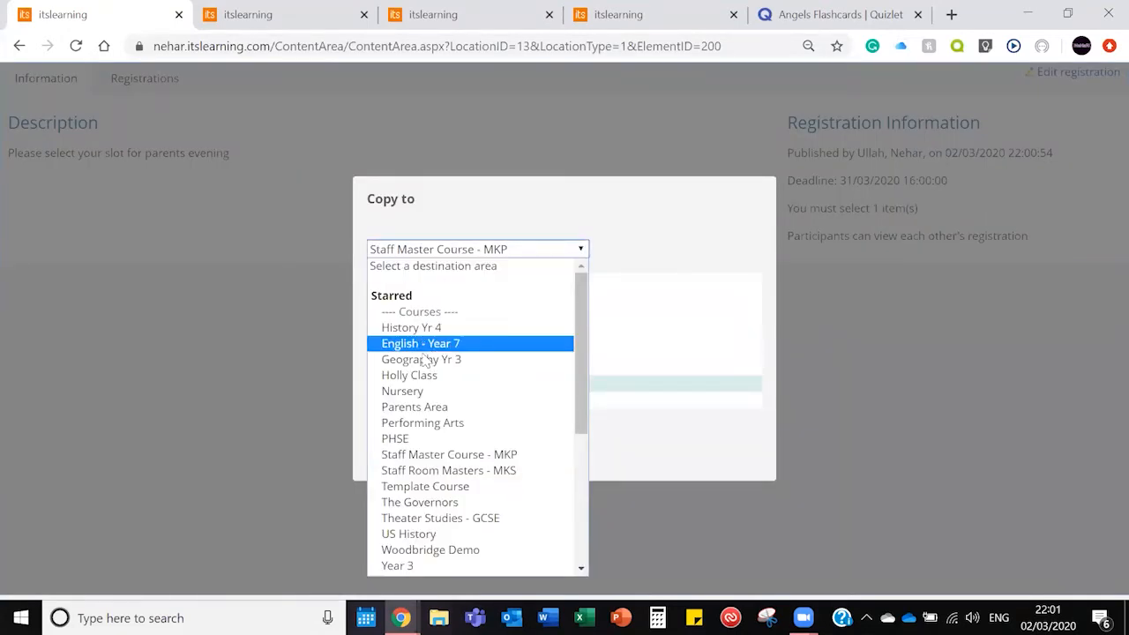
click(409, 375)
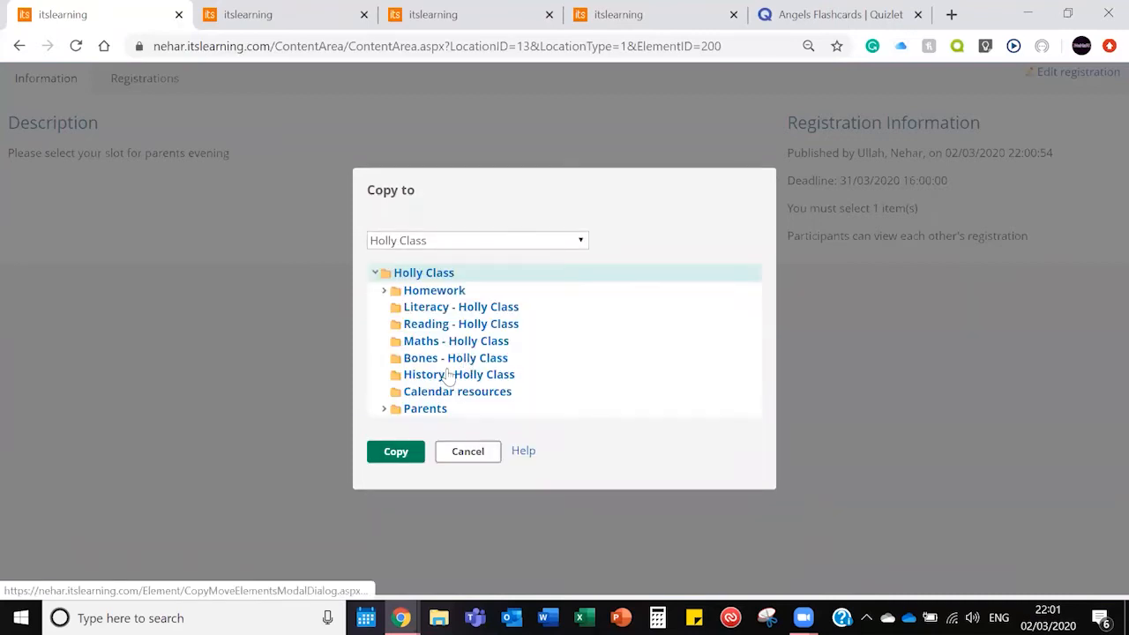
click(384, 409)
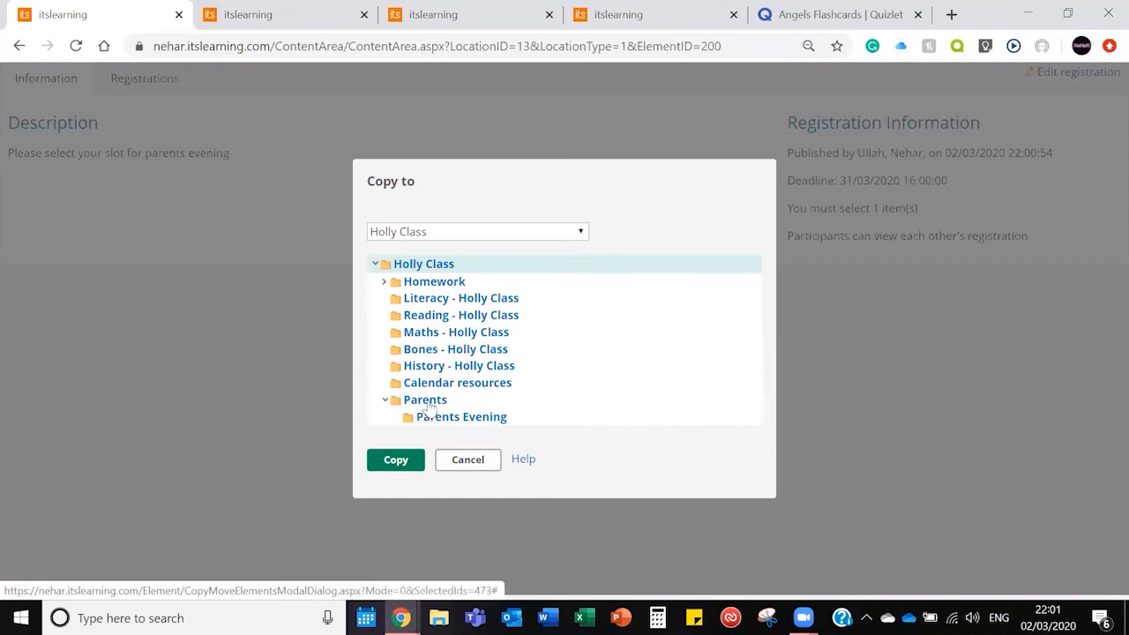
click(425, 400)
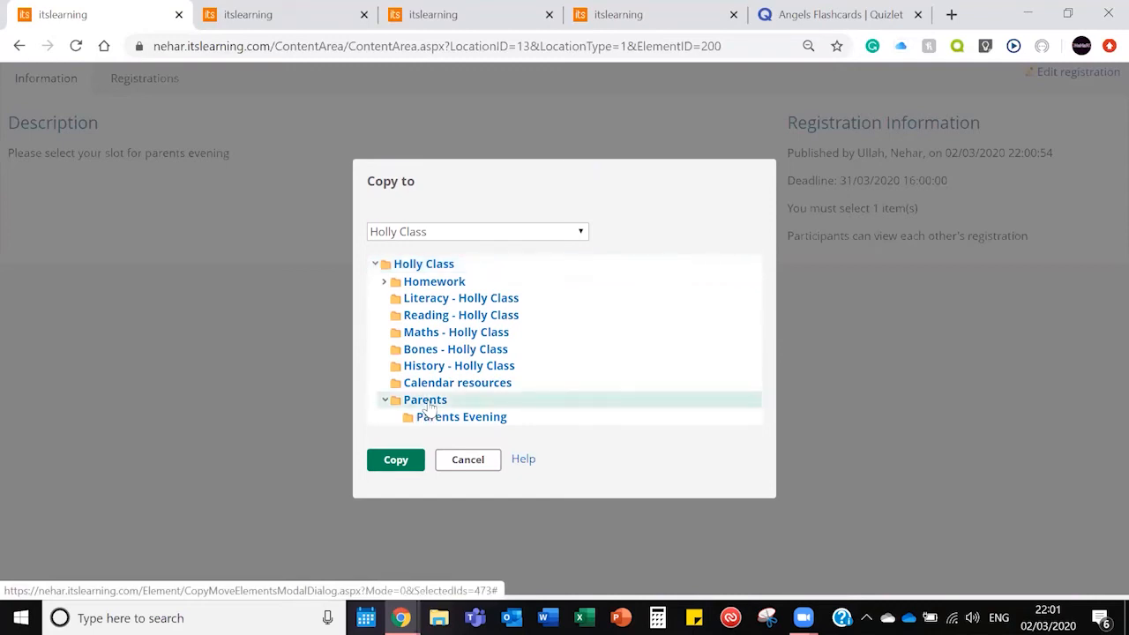
click(395, 459)
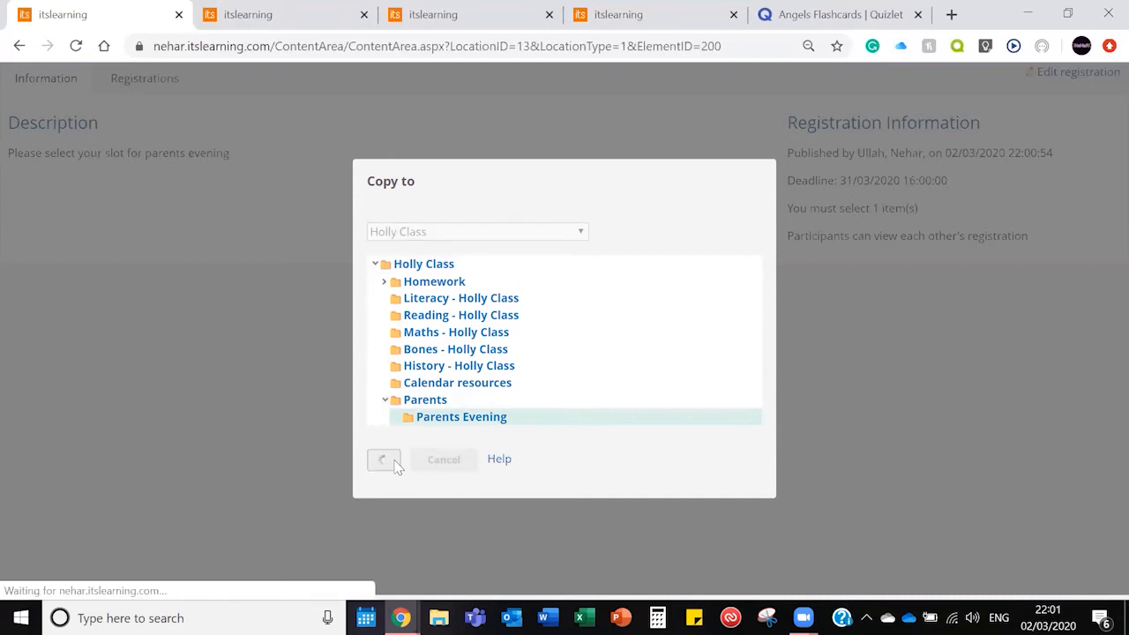
click(383, 459)
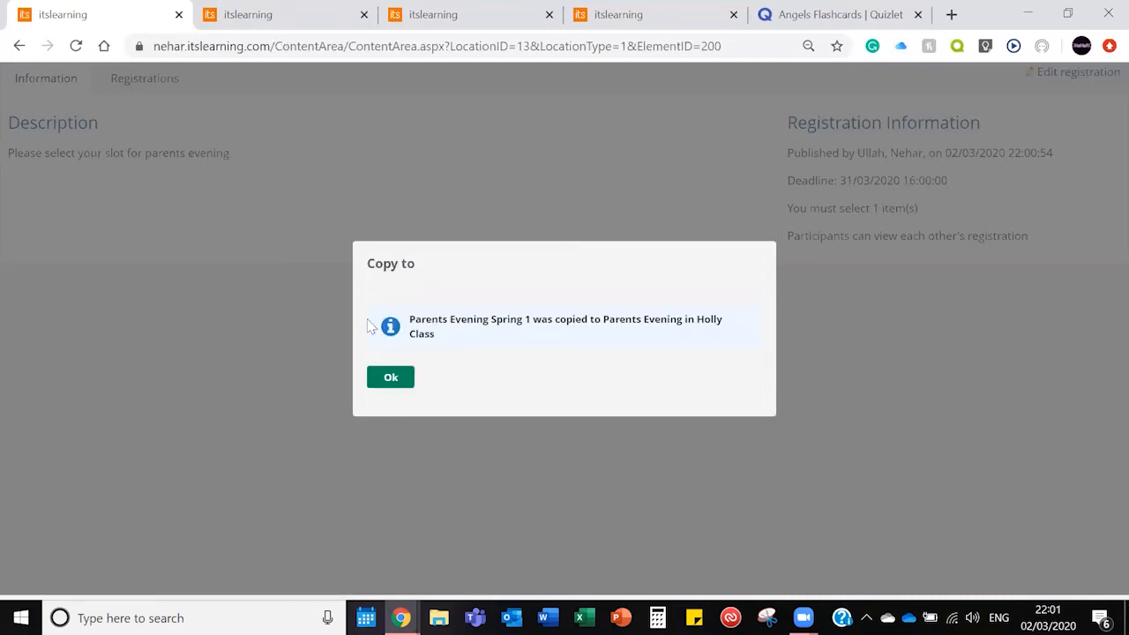
click(390, 377)
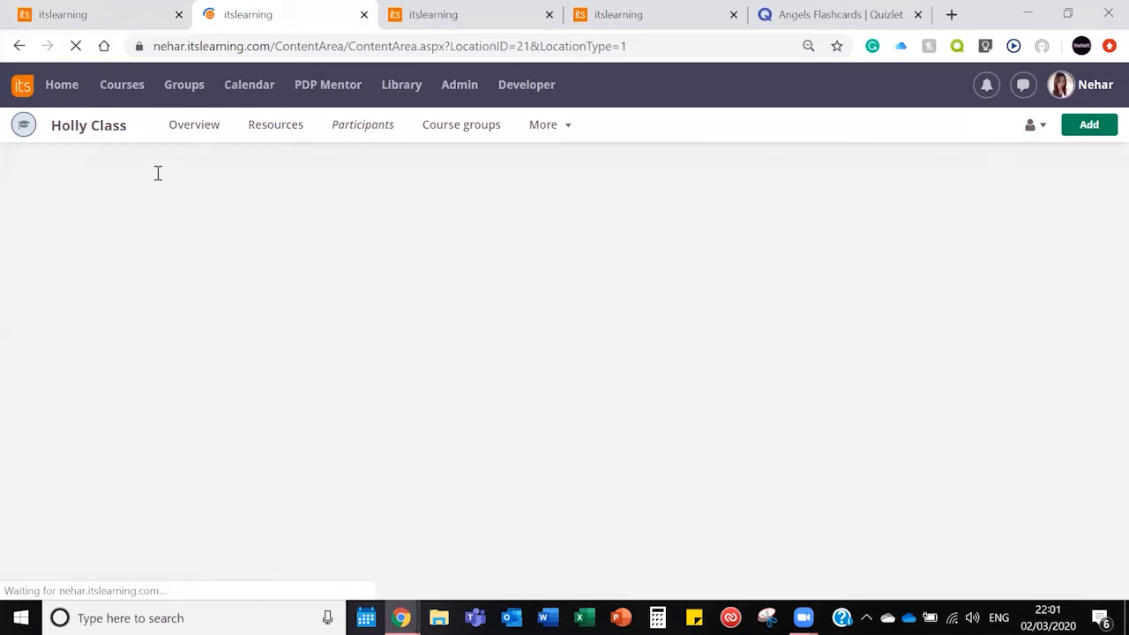
- Open the Spring 1 page in Holly Class's resources
click(275, 124)
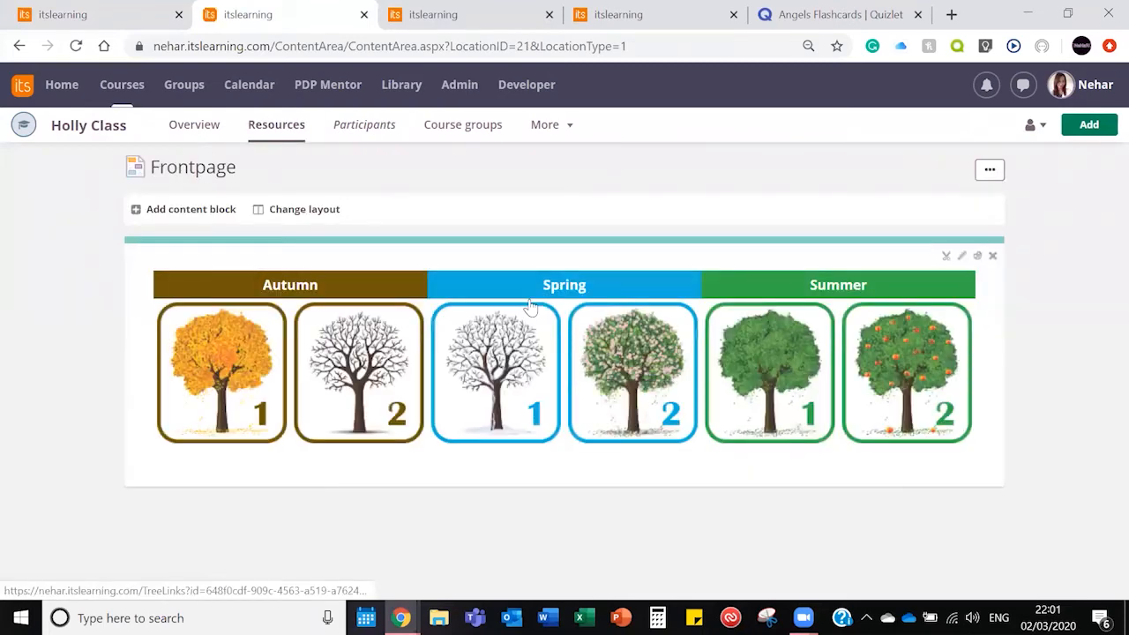
click(496, 371)
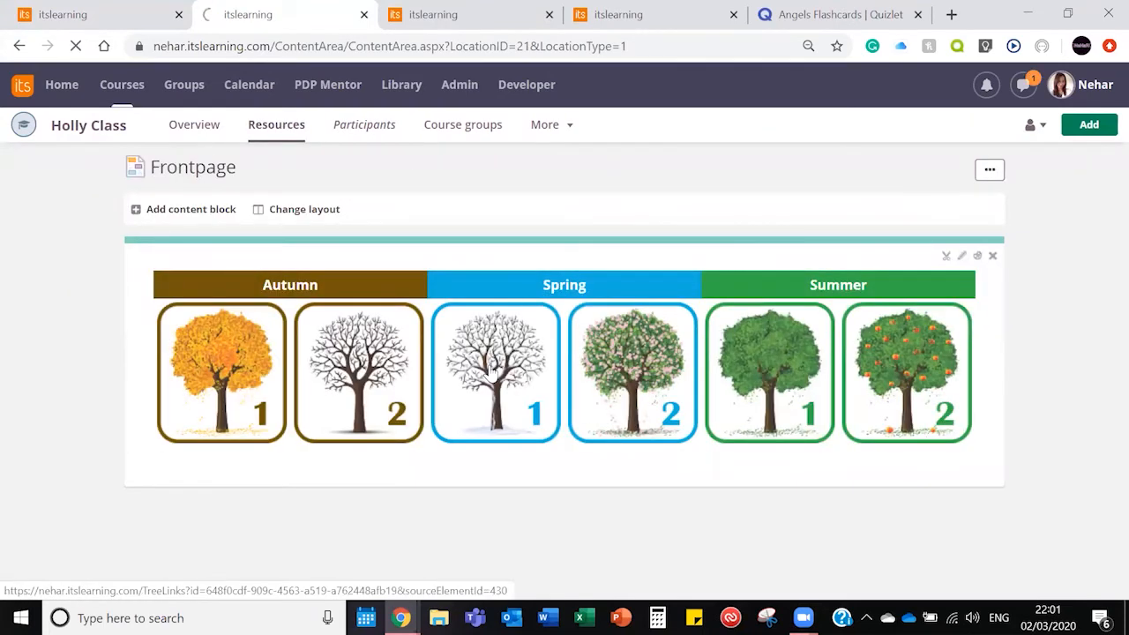
click(495, 371)
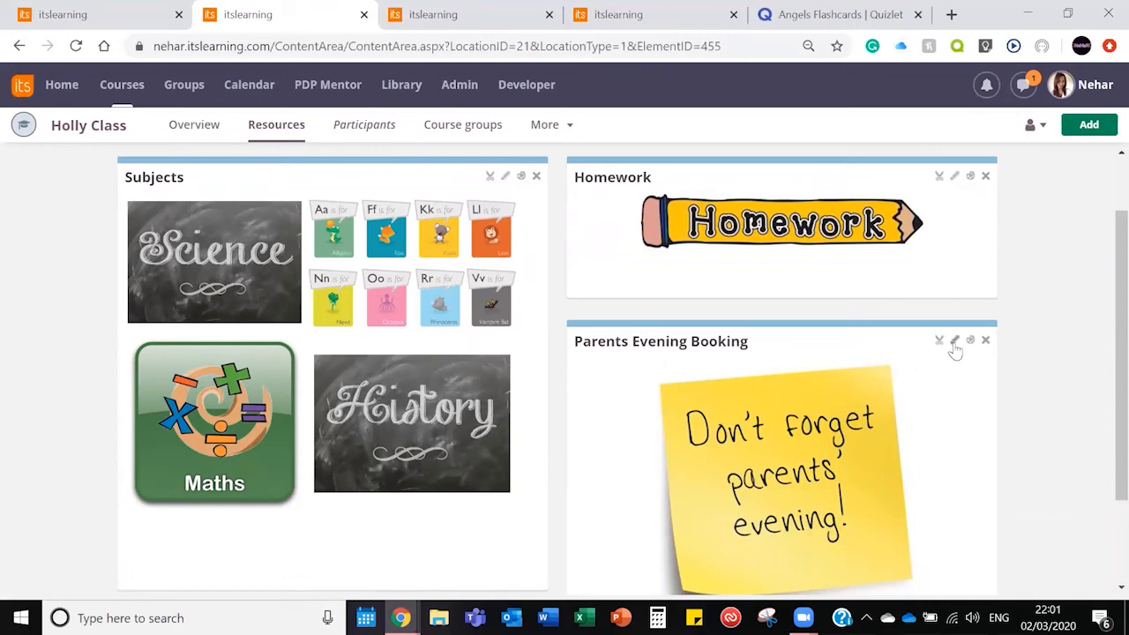
- Link the Parents Evening Booking sticky-note image to the Parents Evening Spring 1 registration
click(953, 340)
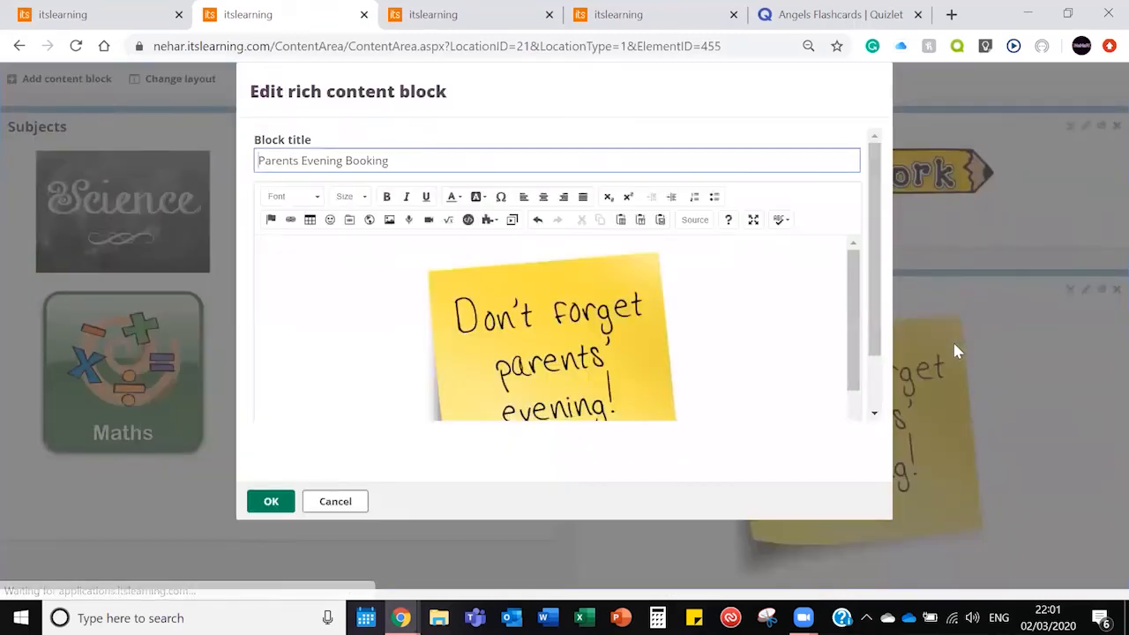
click(549, 335)
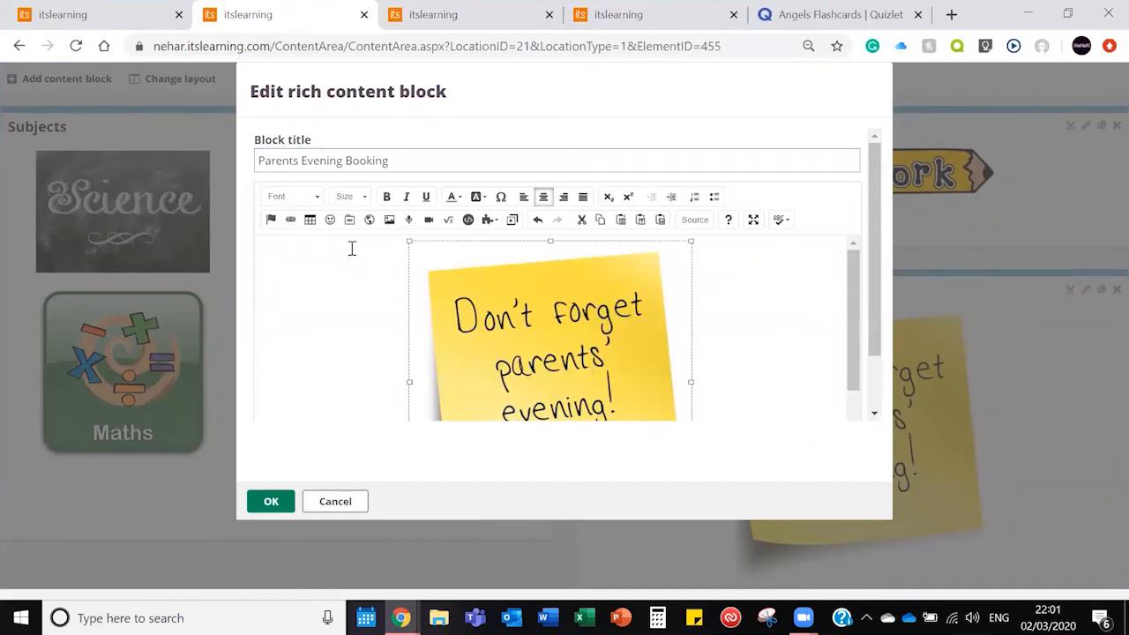
click(290, 220)
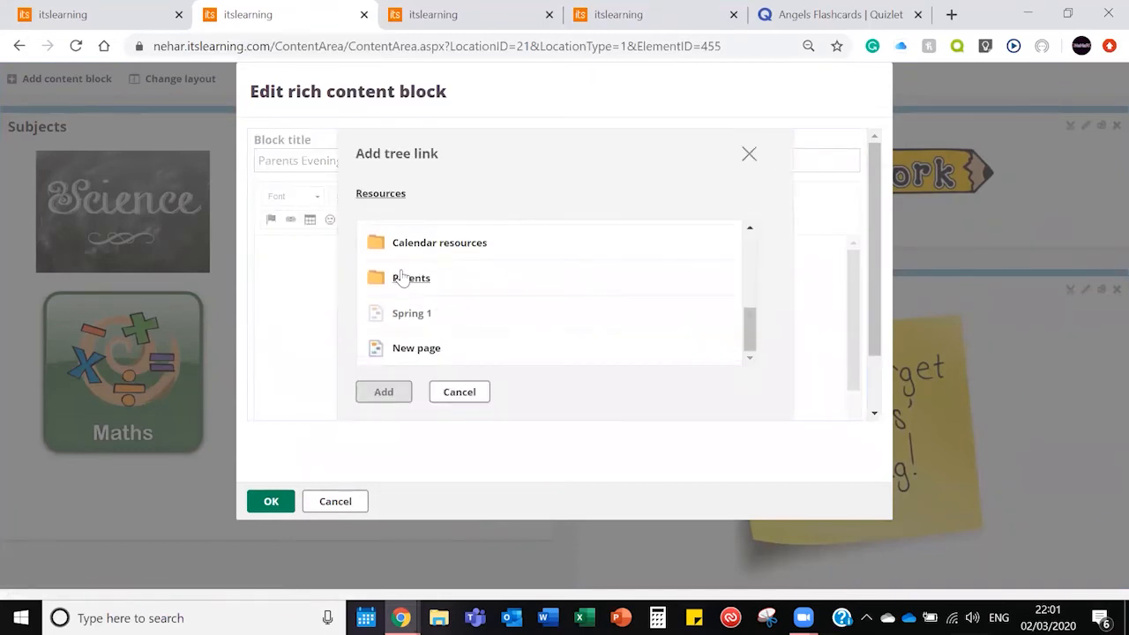
click(412, 278)
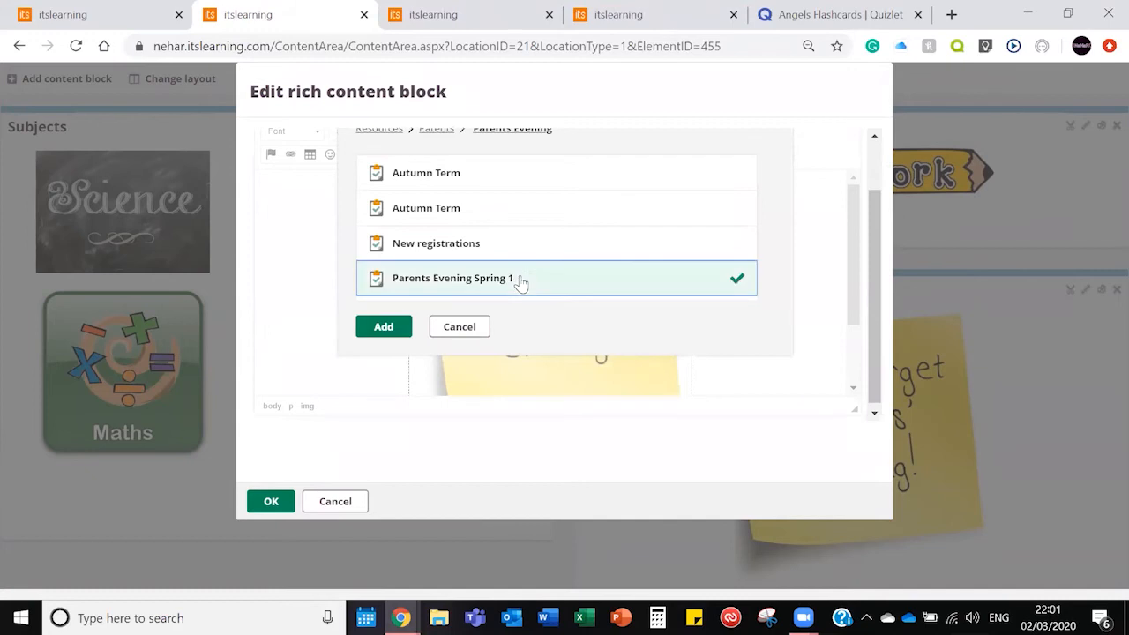
click(383, 327)
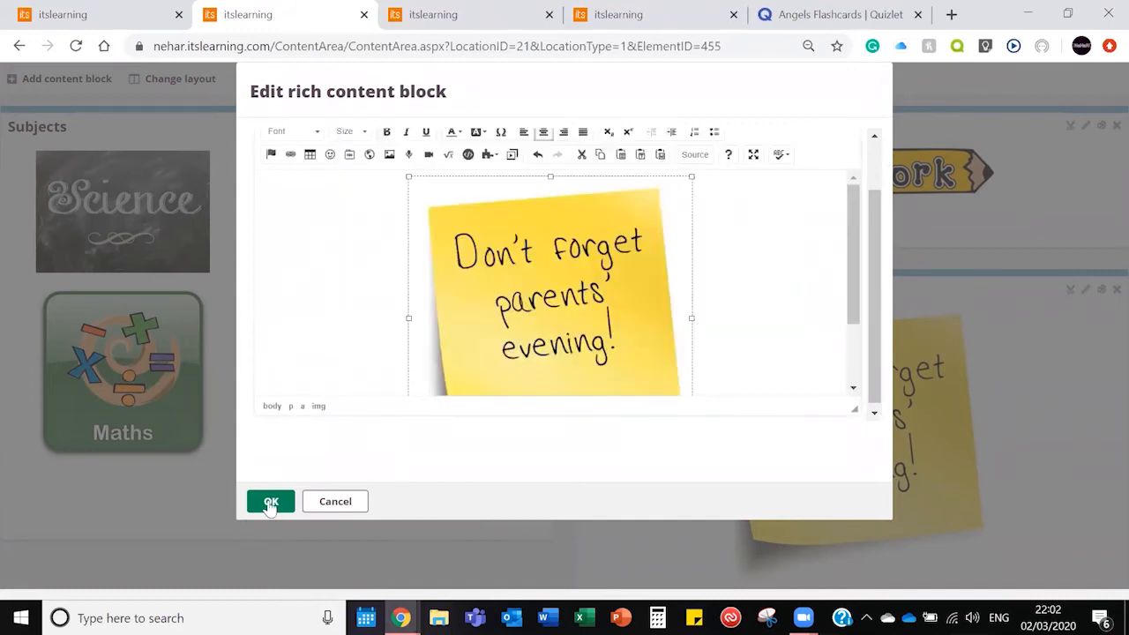
click(271, 501)
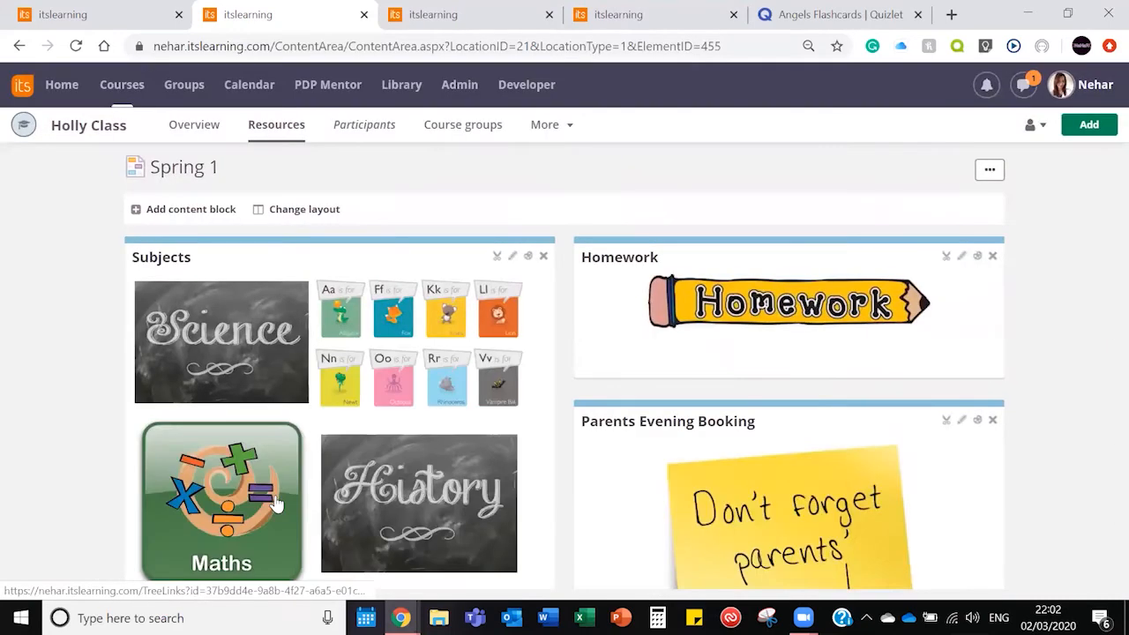
- Dismiss the copy notice and view the registration's four unbooked 1st April slots
scroll(down, 3)
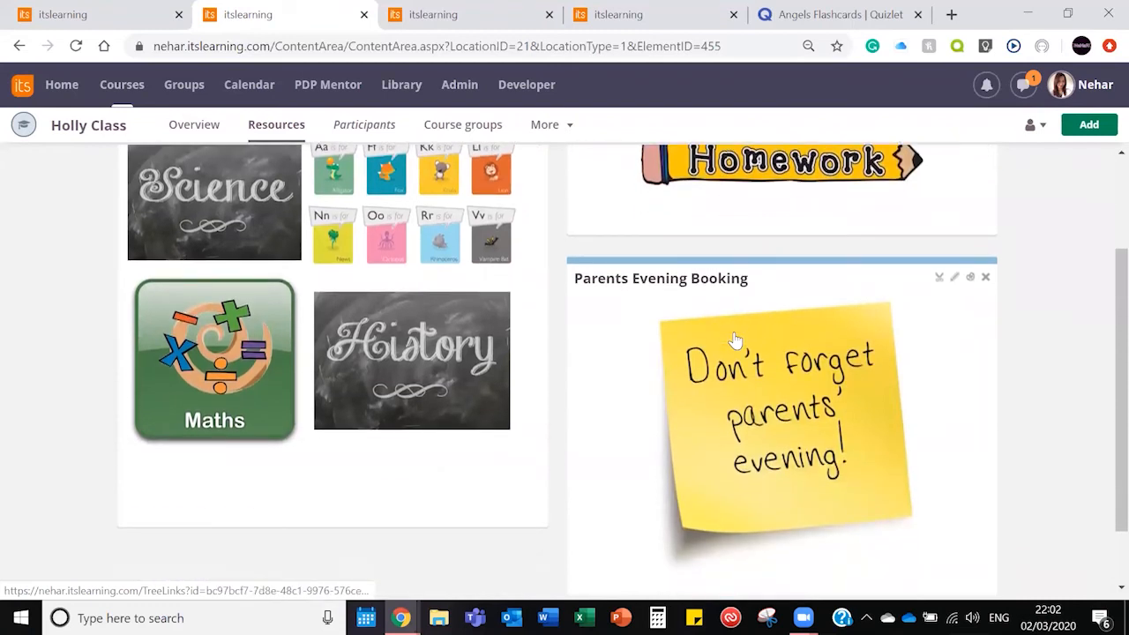
scroll(down, 3)
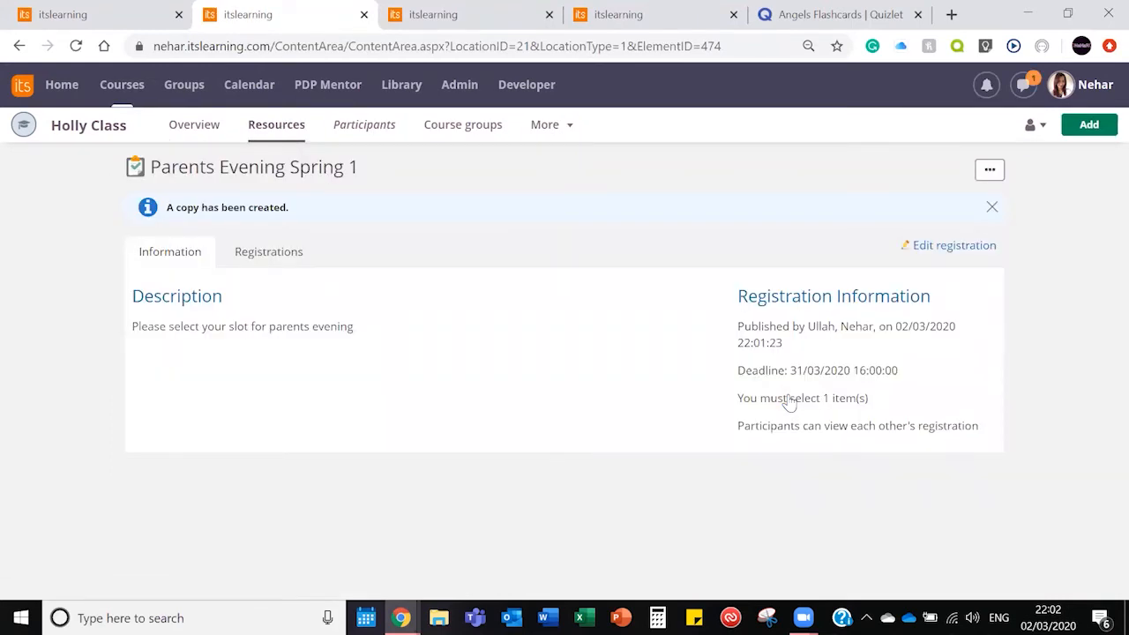
click(991, 207)
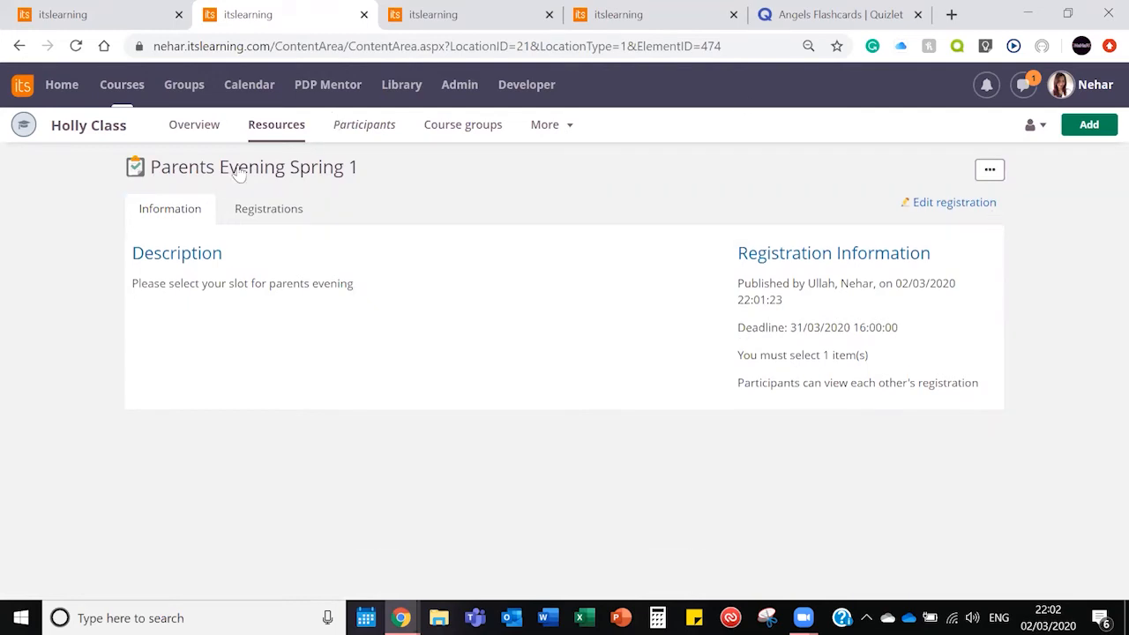
click(268, 208)
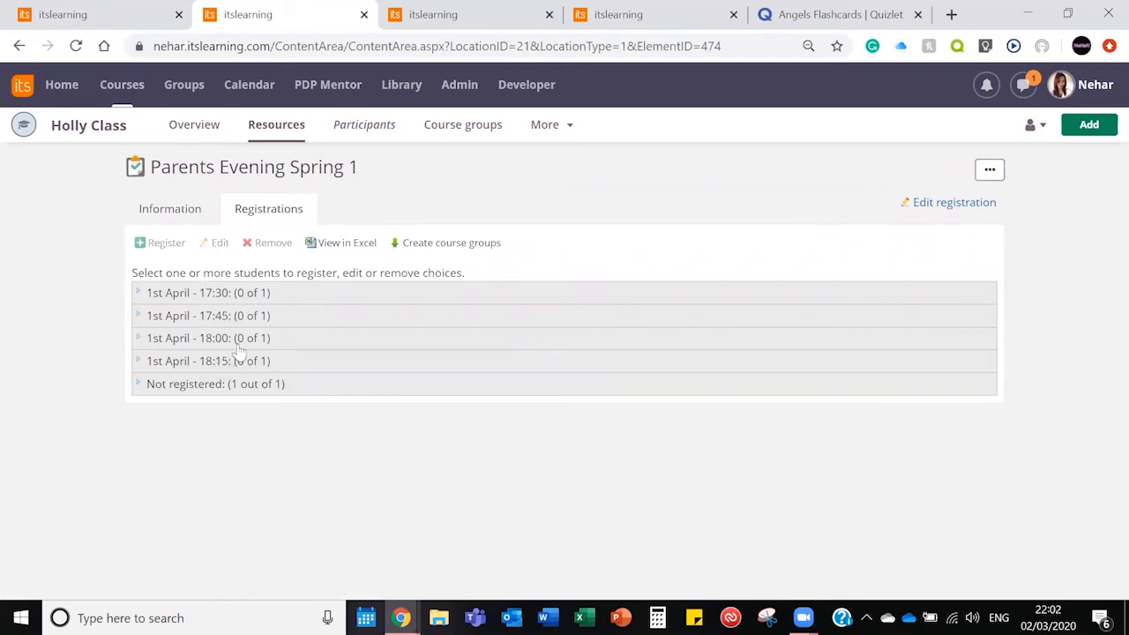
mouse_move(180, 79)
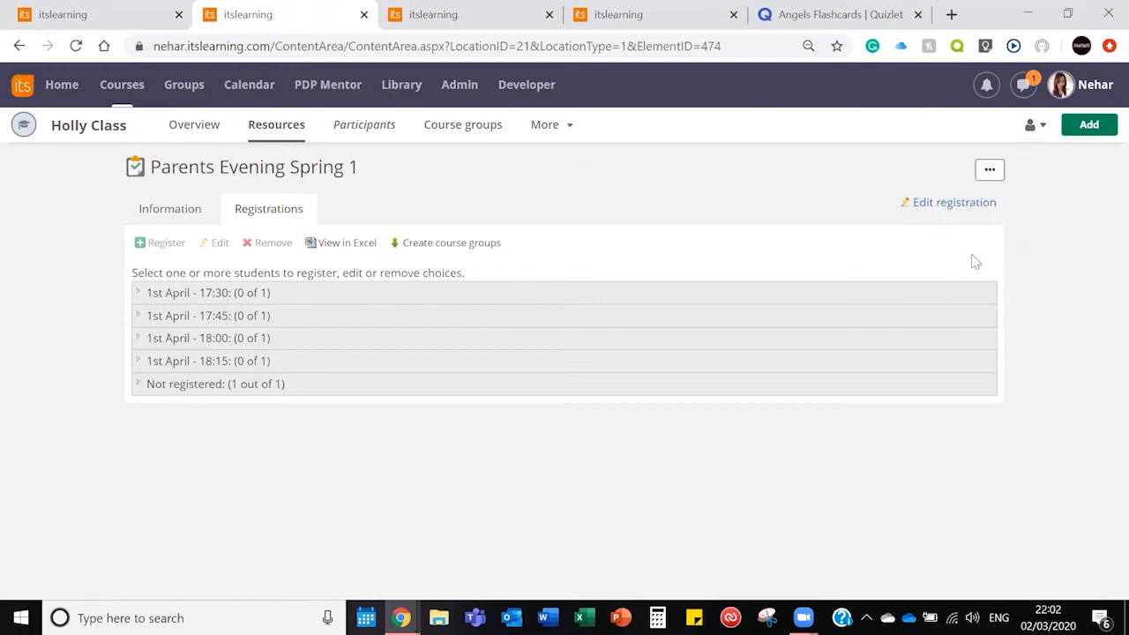
- Switch to student view and open Holly Class's Spring 1 page
click(1030, 124)
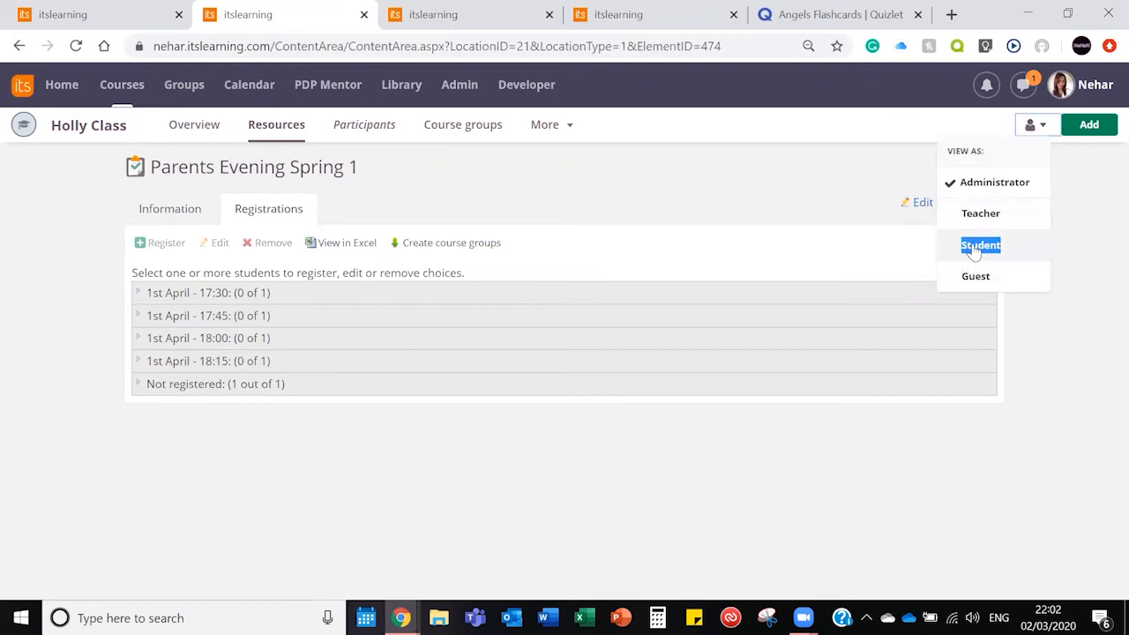
click(981, 245)
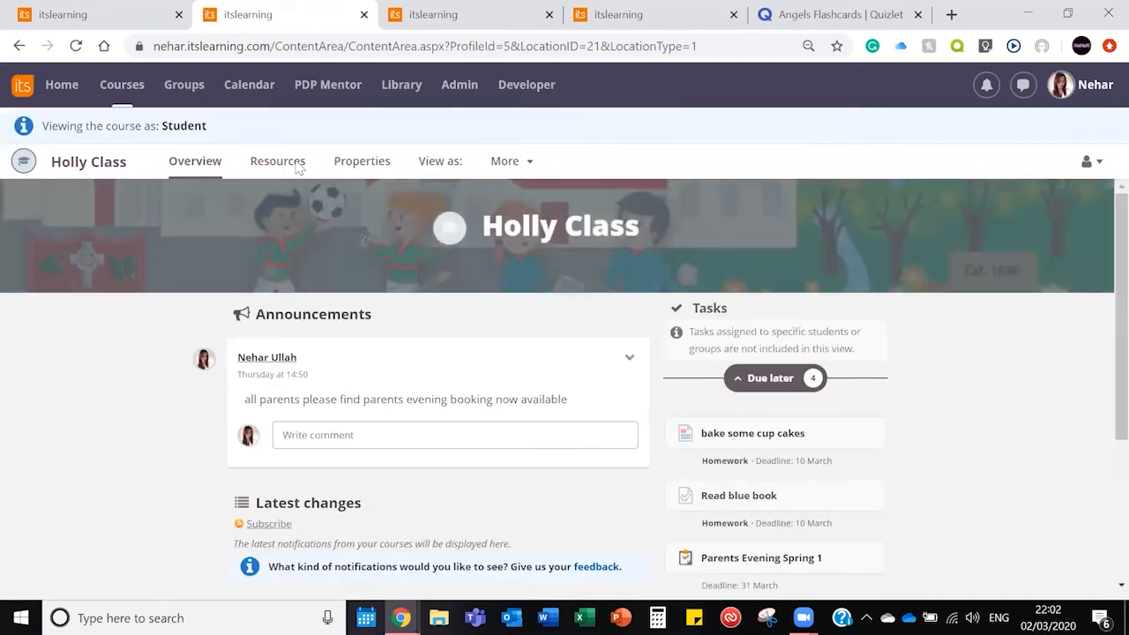
click(277, 161)
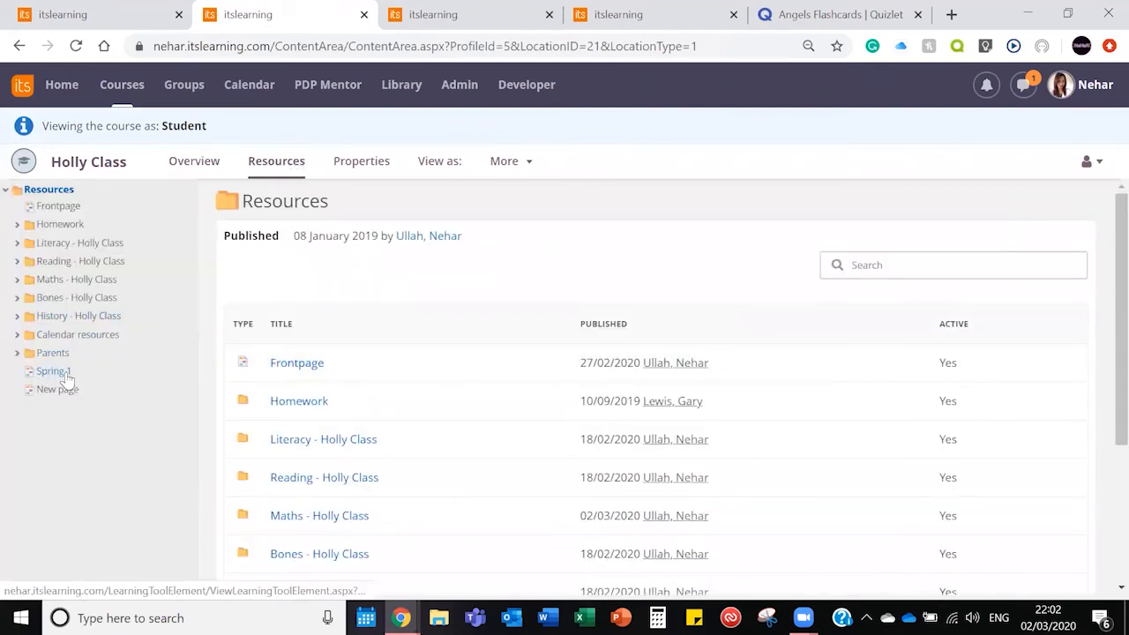
click(54, 372)
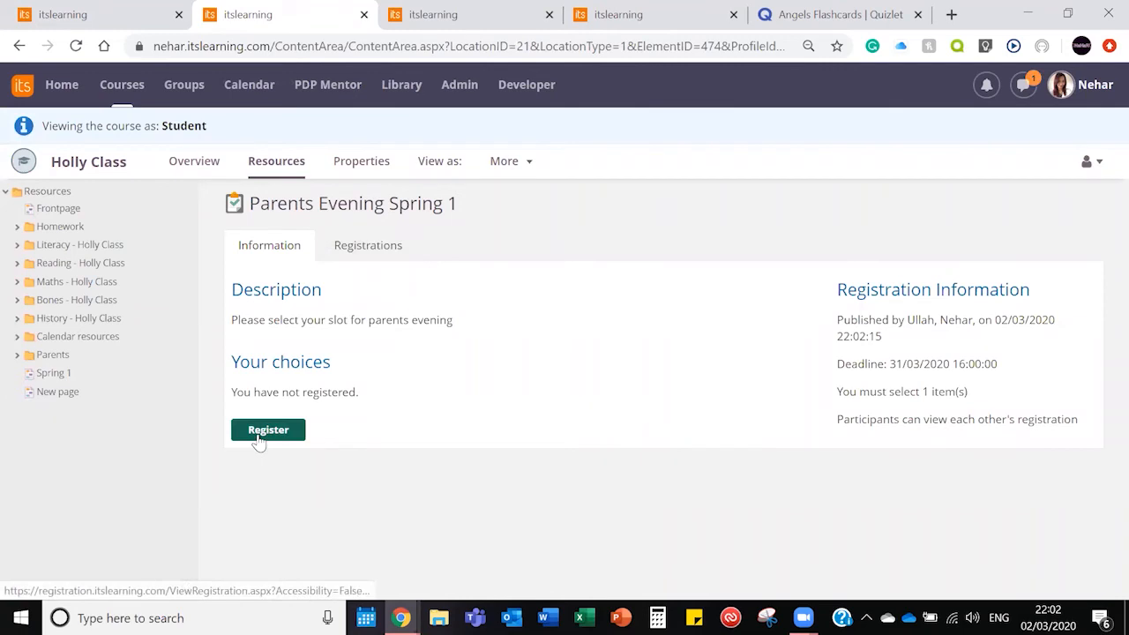
- Register for and confirm the 1st April 18:00 slot
click(269, 430)
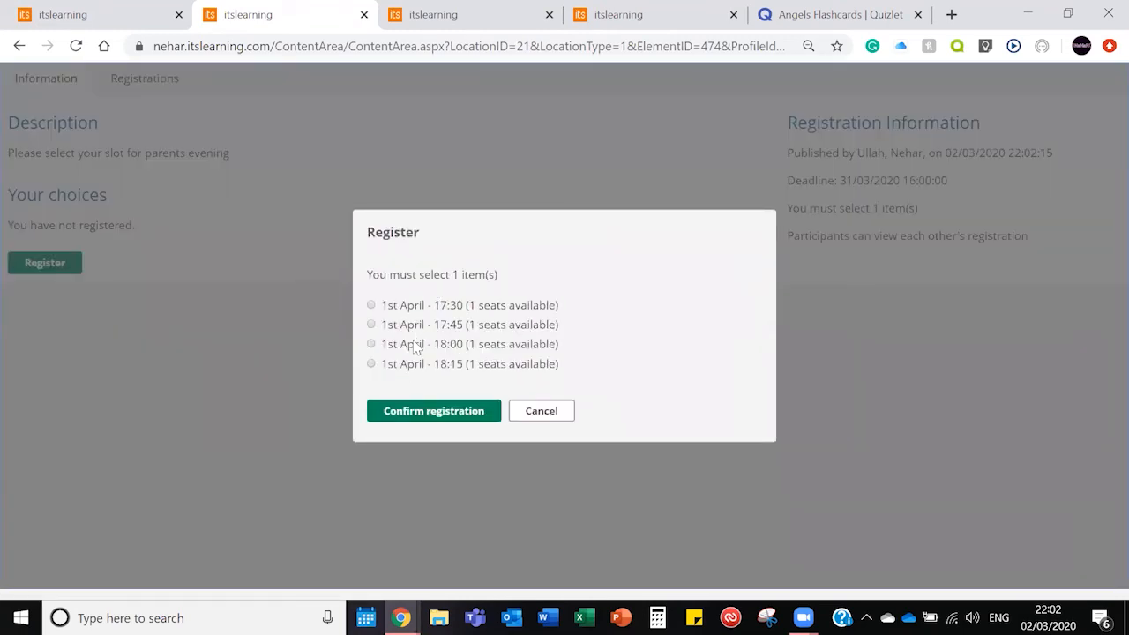
mouse_move(469, 408)
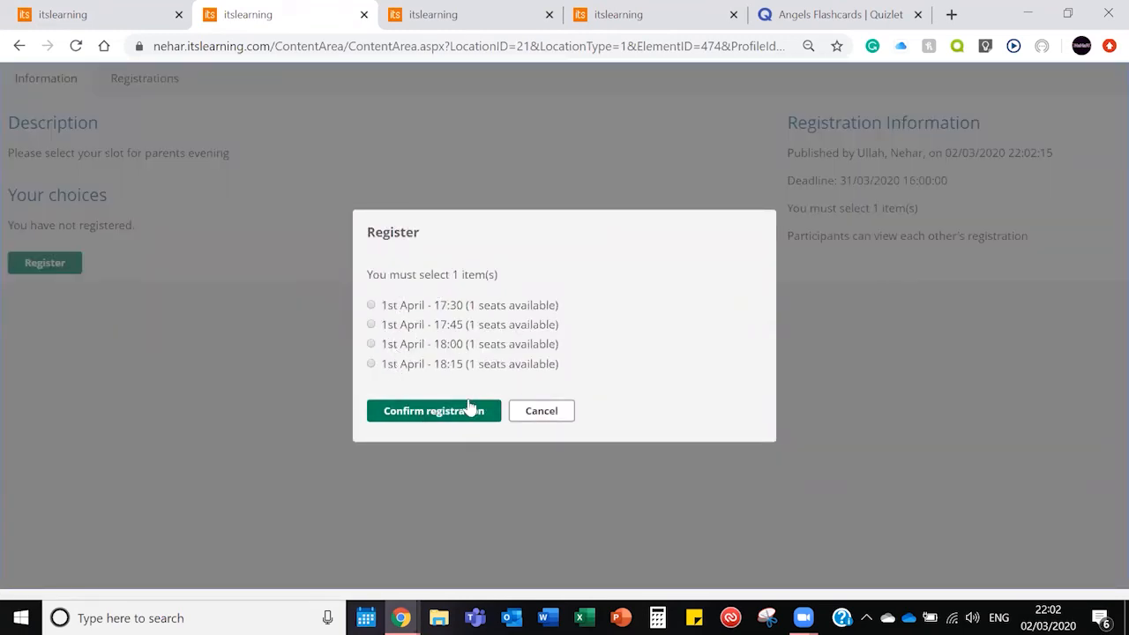
click(370, 343)
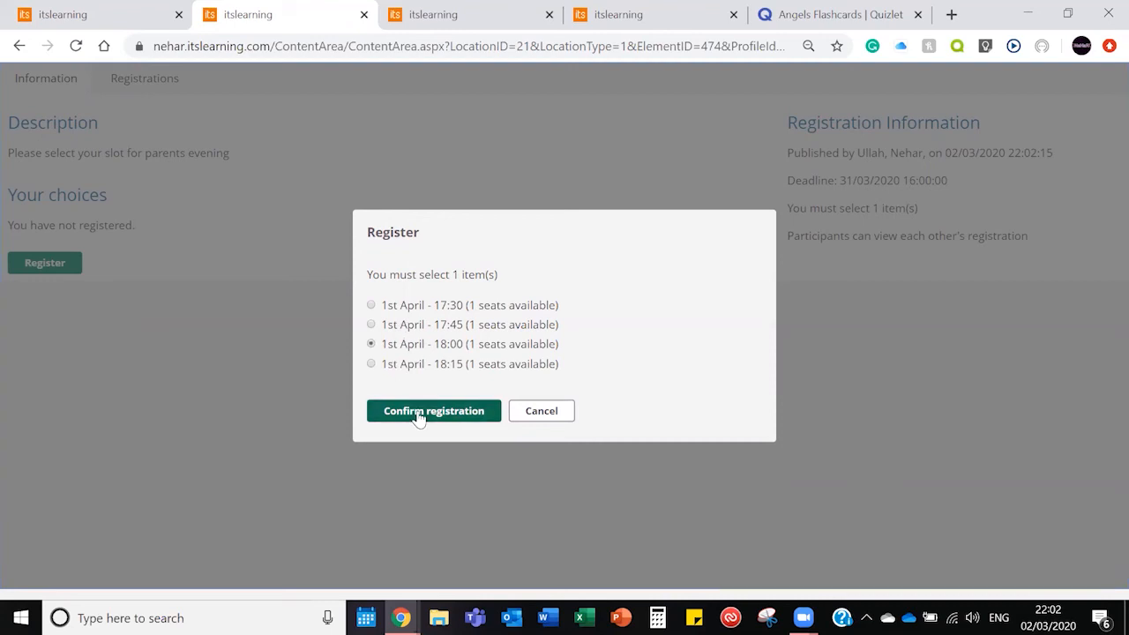
click(433, 410)
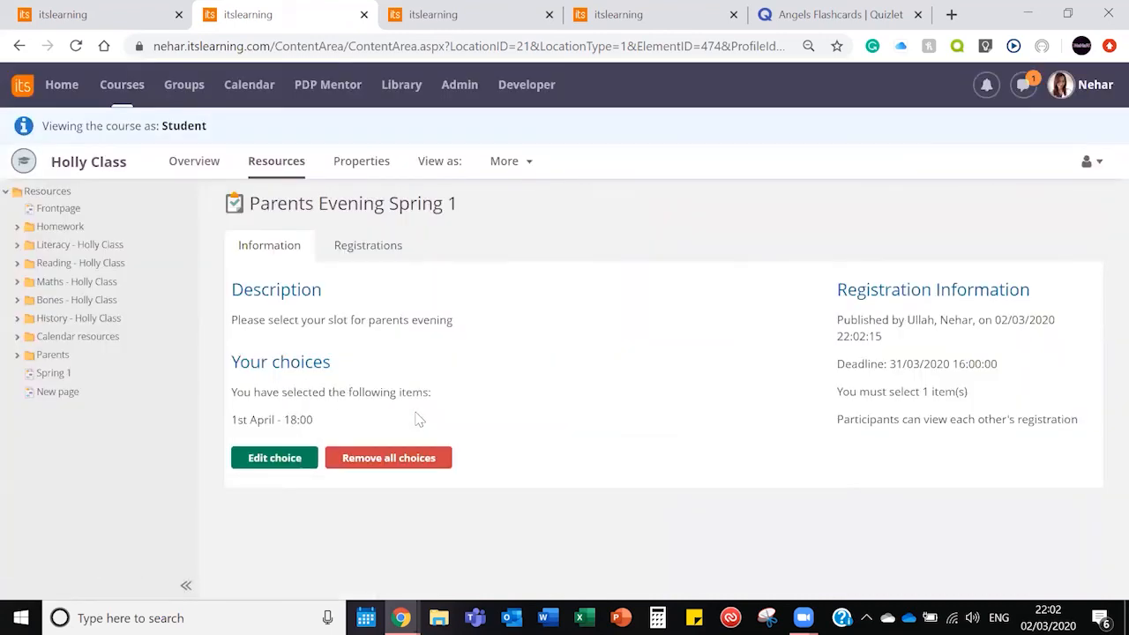
click(1095, 161)
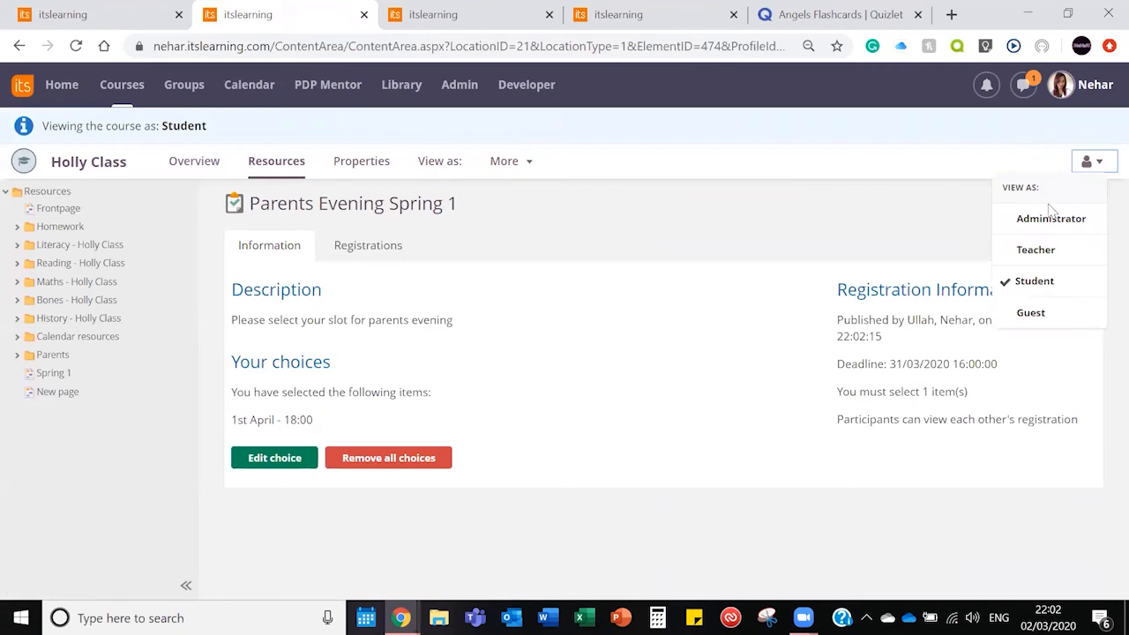
- Return to administrator view, check registrations, then reopen the Staff Master Course original
click(1050, 219)
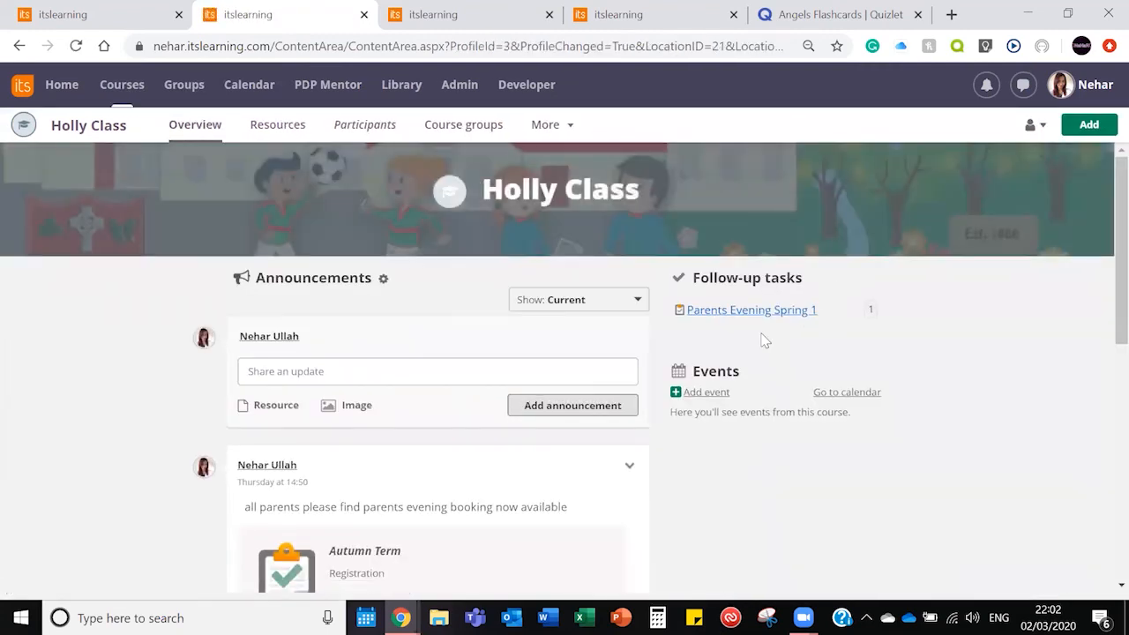
click(751, 310)
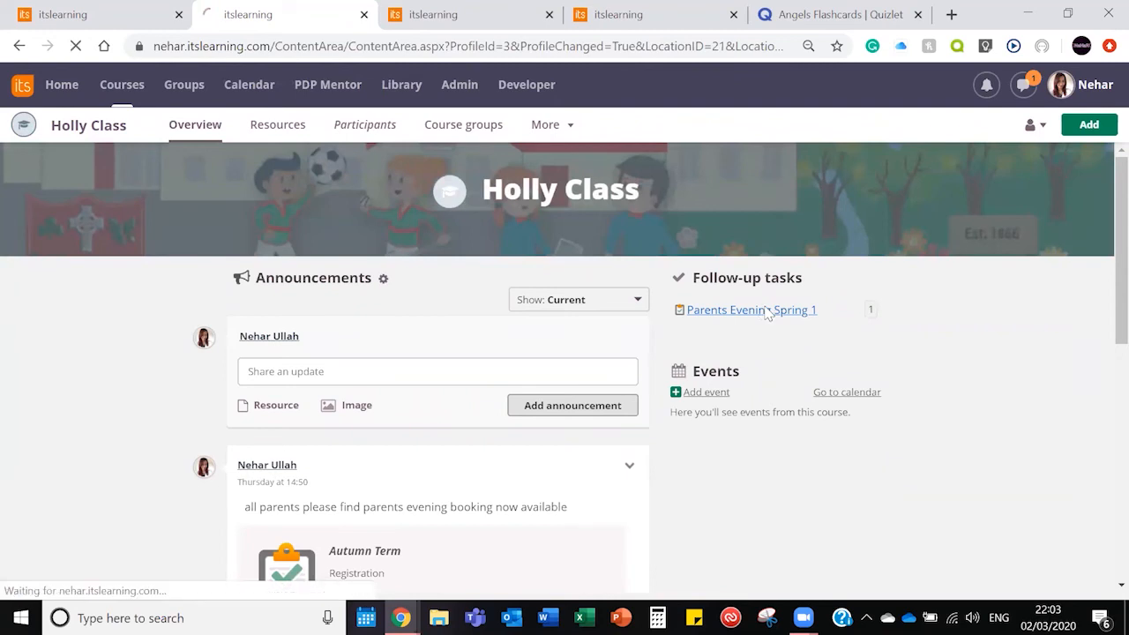
click(750, 310)
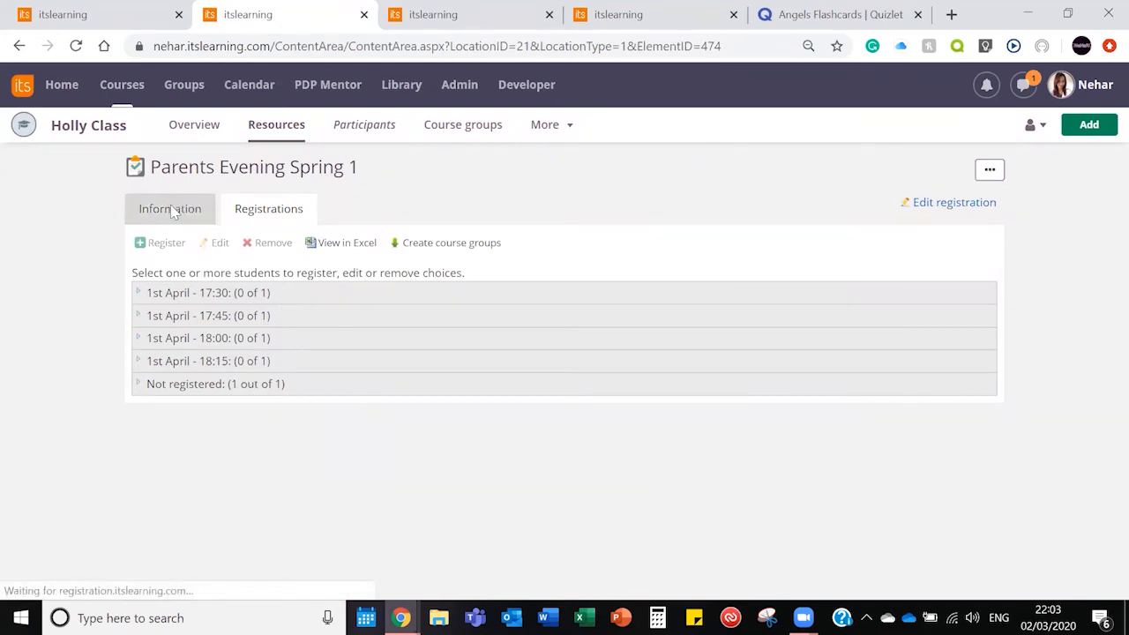
click(169, 209)
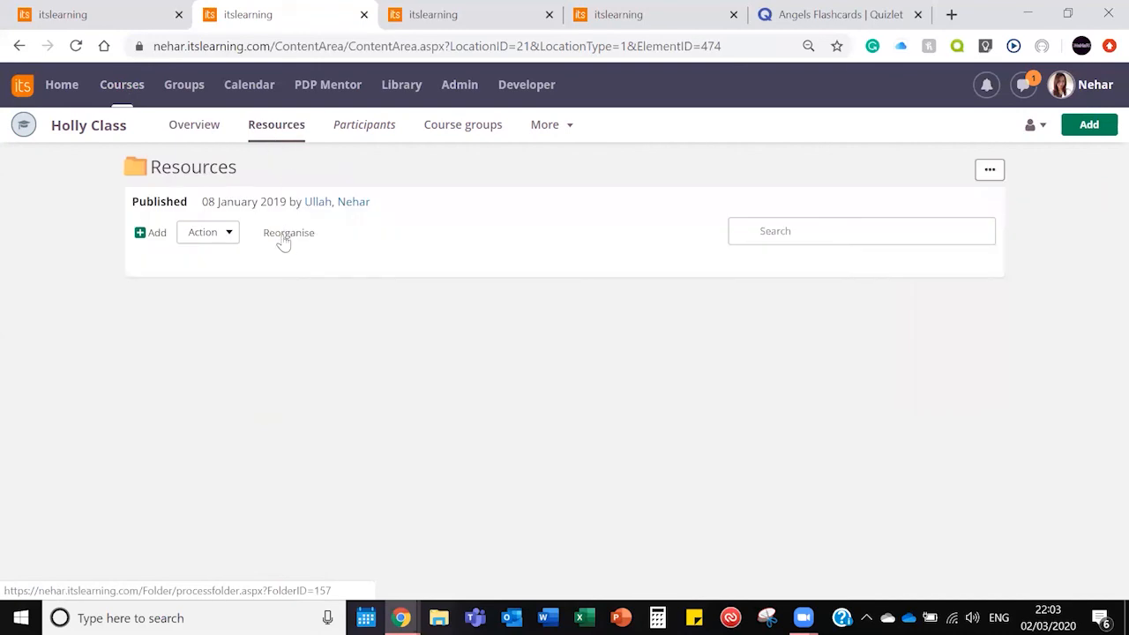
click(289, 233)
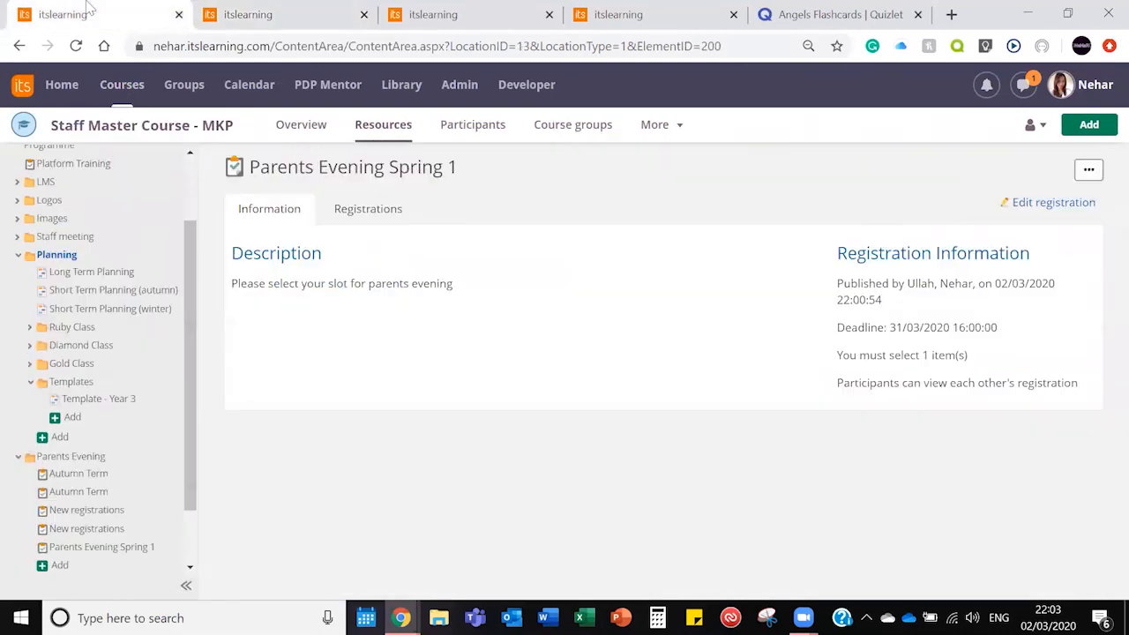
mouse_move(434, 262)
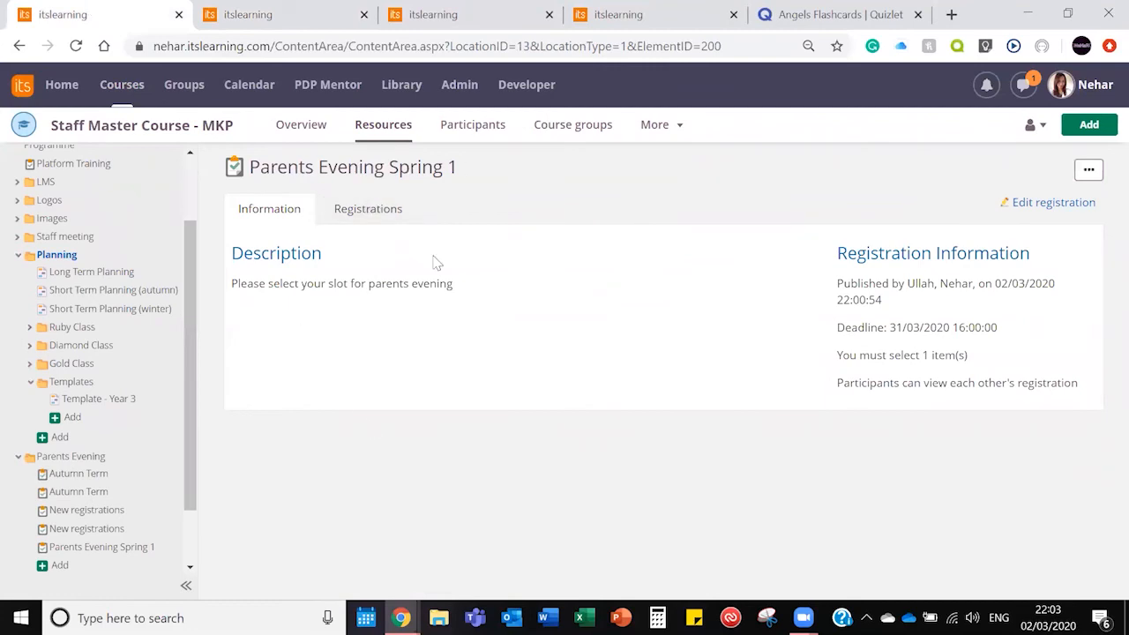
- Open the Parents Evening Spring 1 registration and view its slot registrations
click(76, 46)
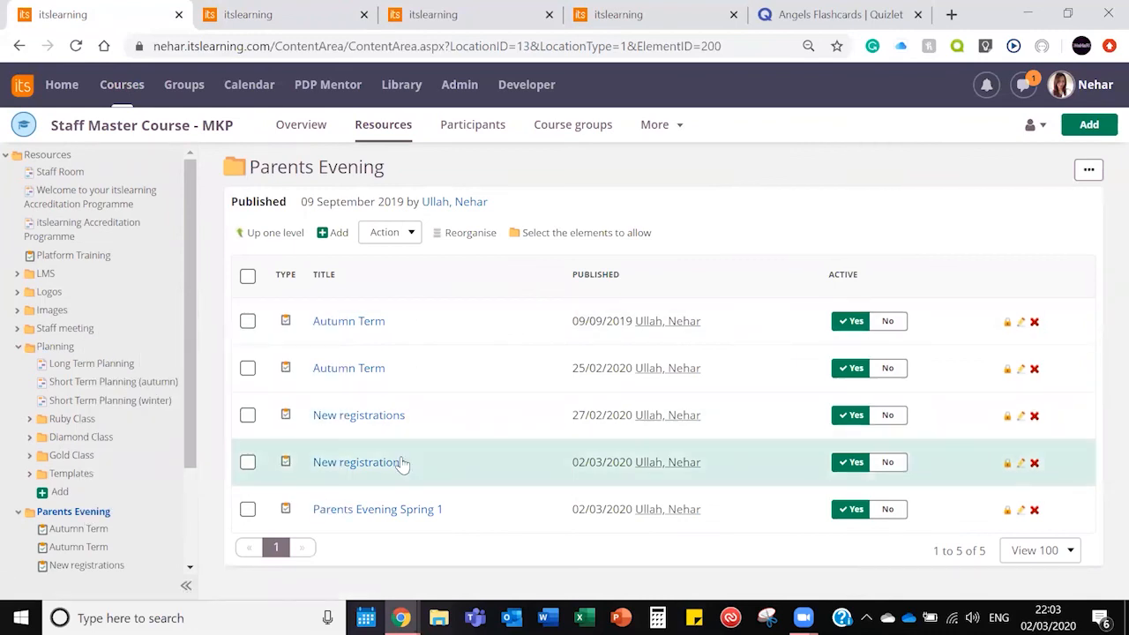
click(377, 509)
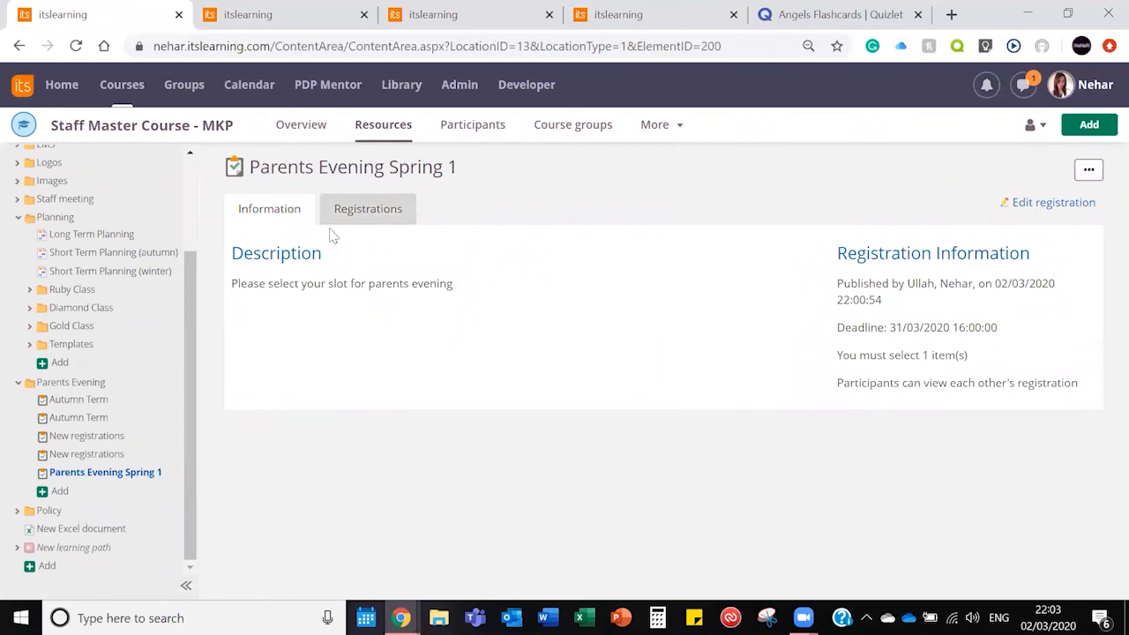
click(368, 209)
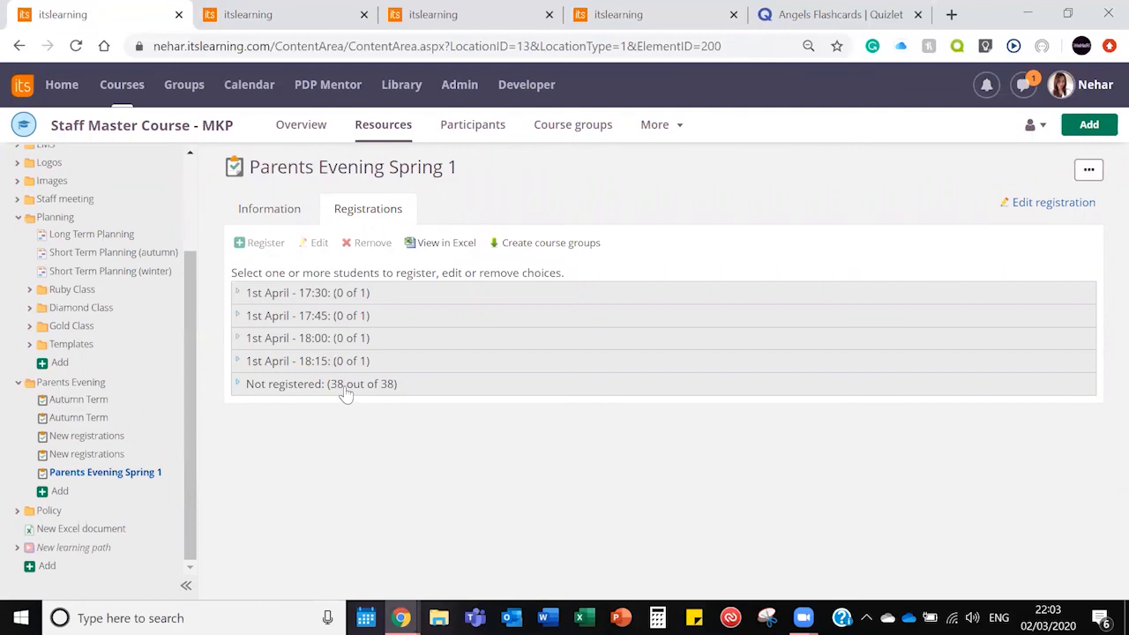
mouse_move(433, 409)
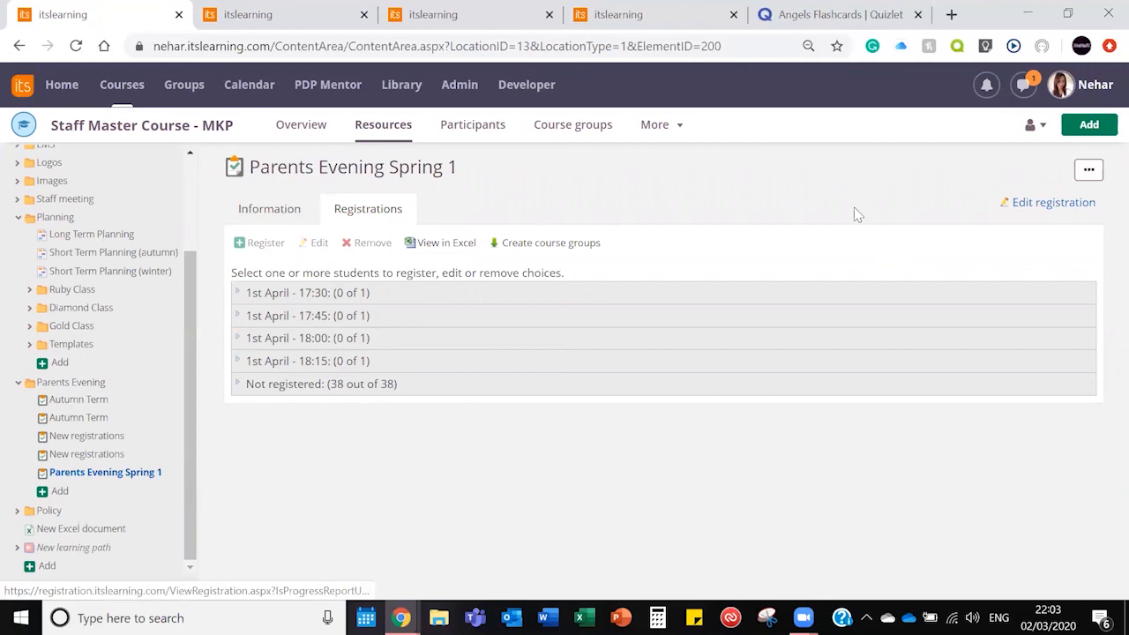
- Start copying the registration with Copy to and open the course list
click(1089, 169)
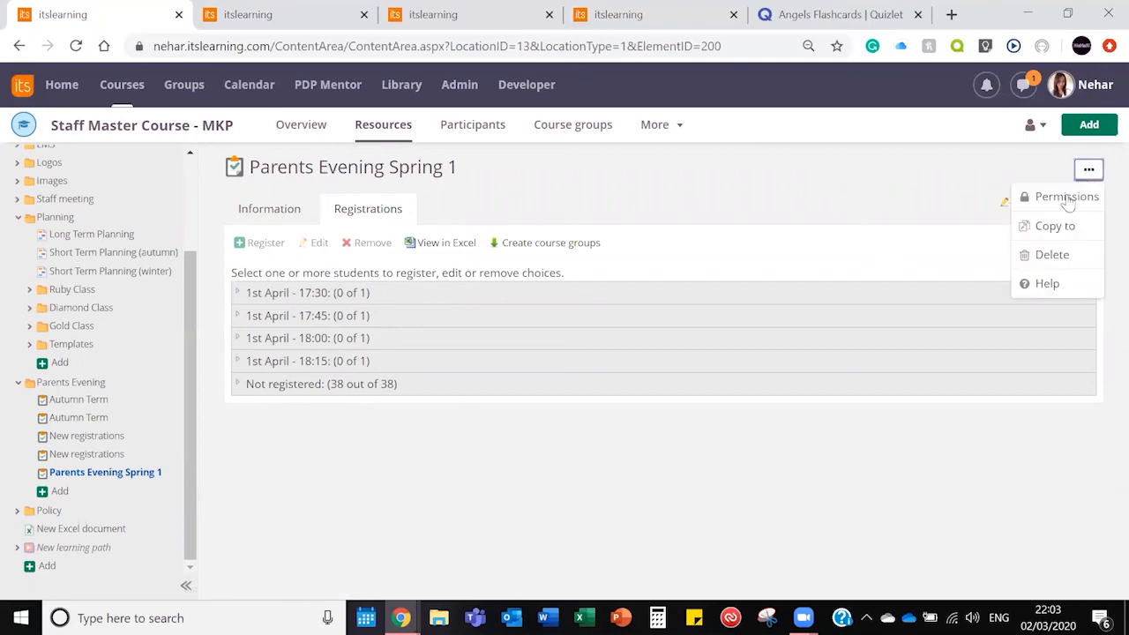
click(1049, 226)
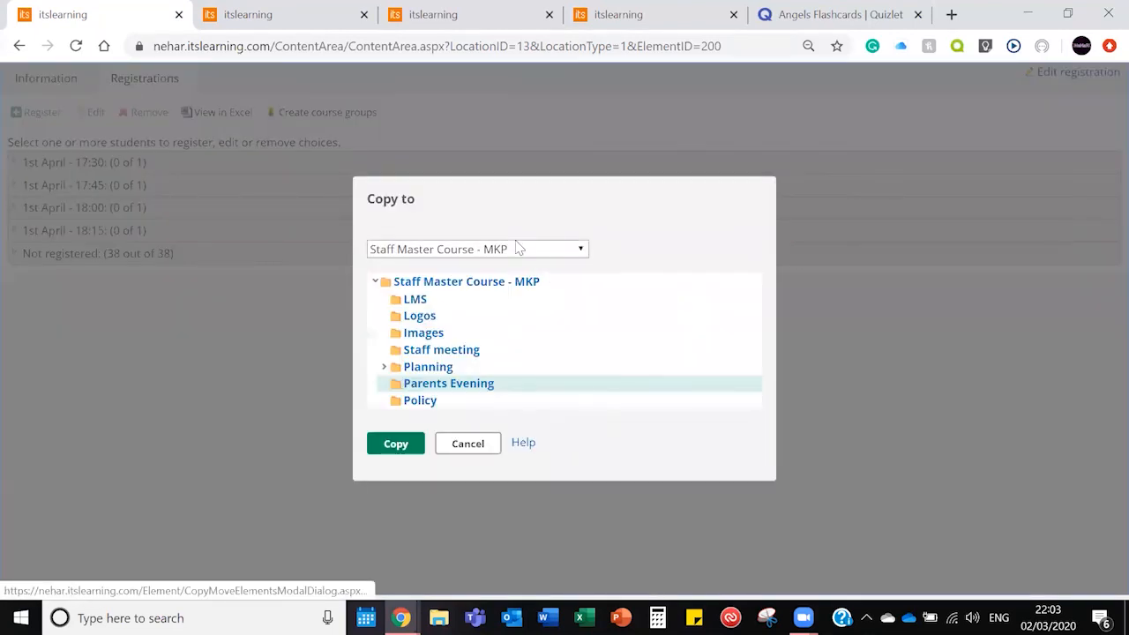
click(477, 249)
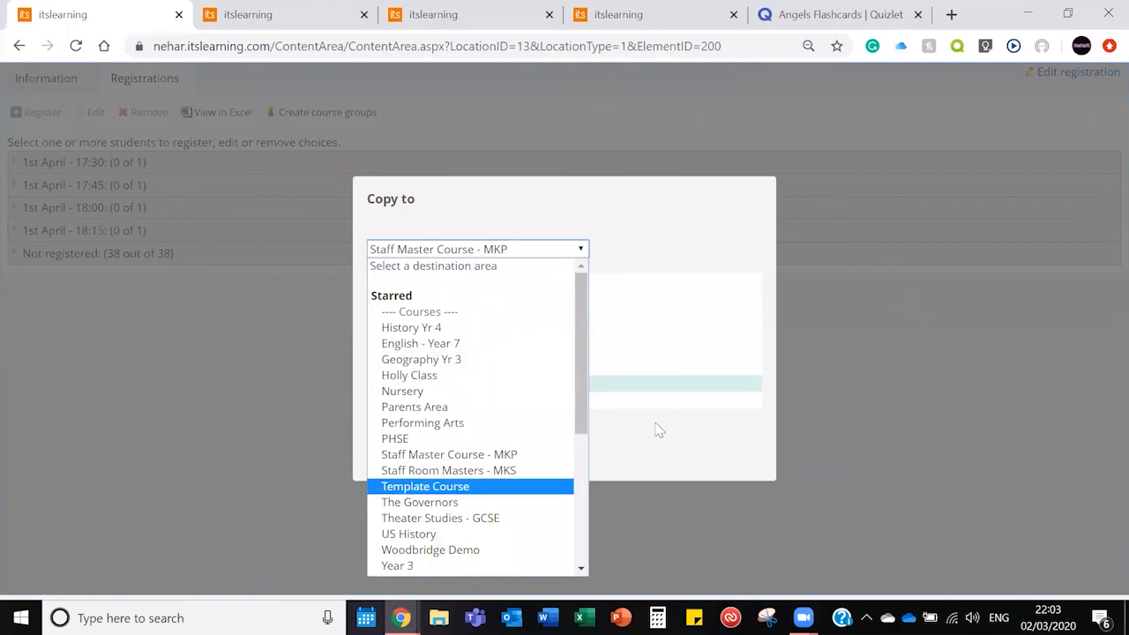